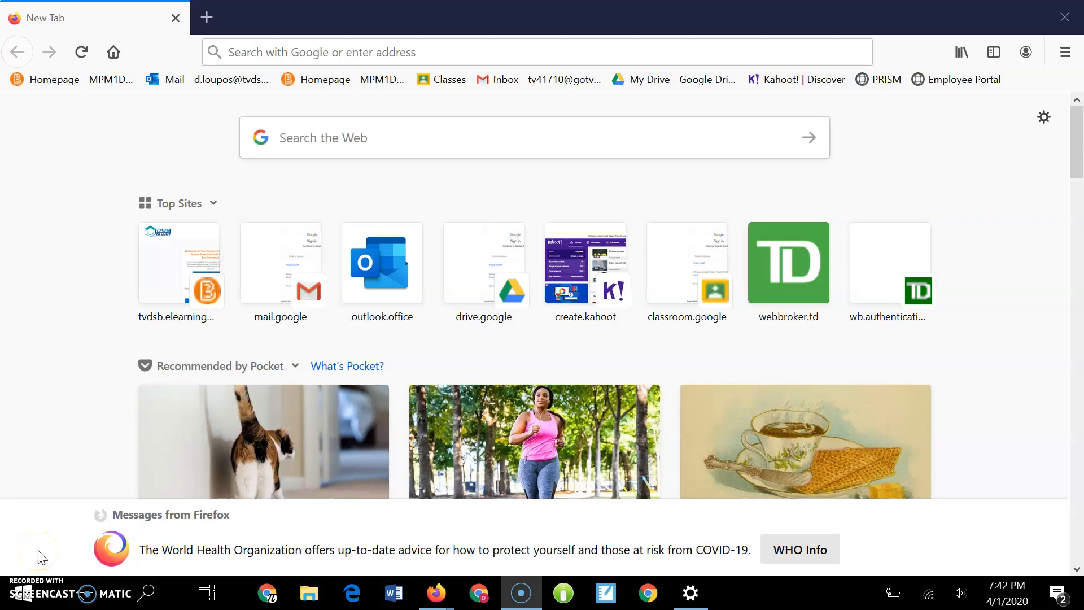
# Search for tvdsb.elearningontario.ca and open the TVDSB eLearning site.
pyautogui.scroll(-3)
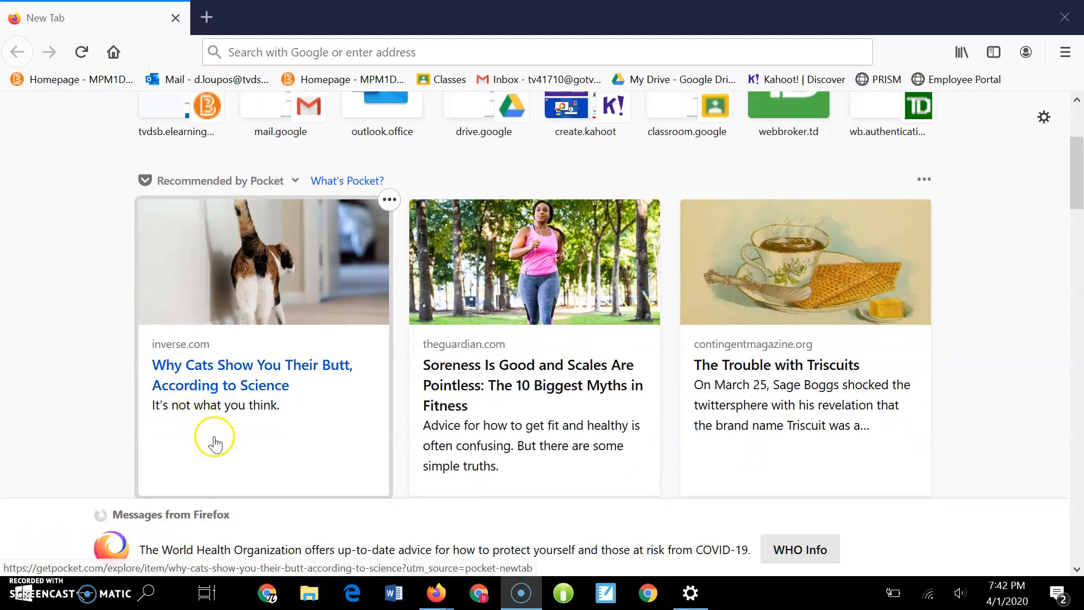
pyautogui.moveTo(268, 424)
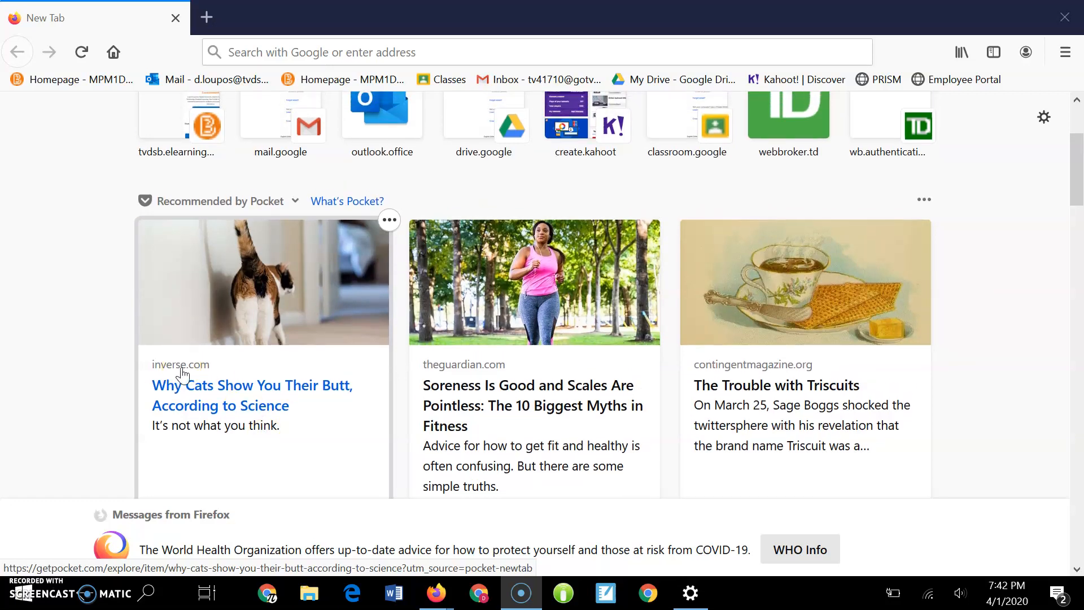
pyautogui.scroll(3)
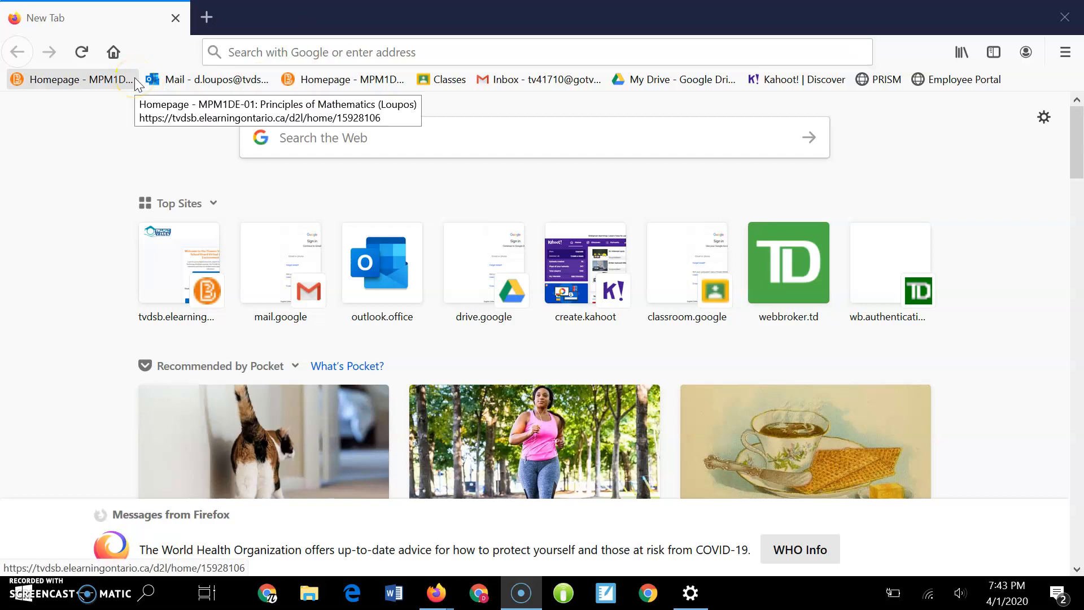
pyautogui.moveTo(352, 96)
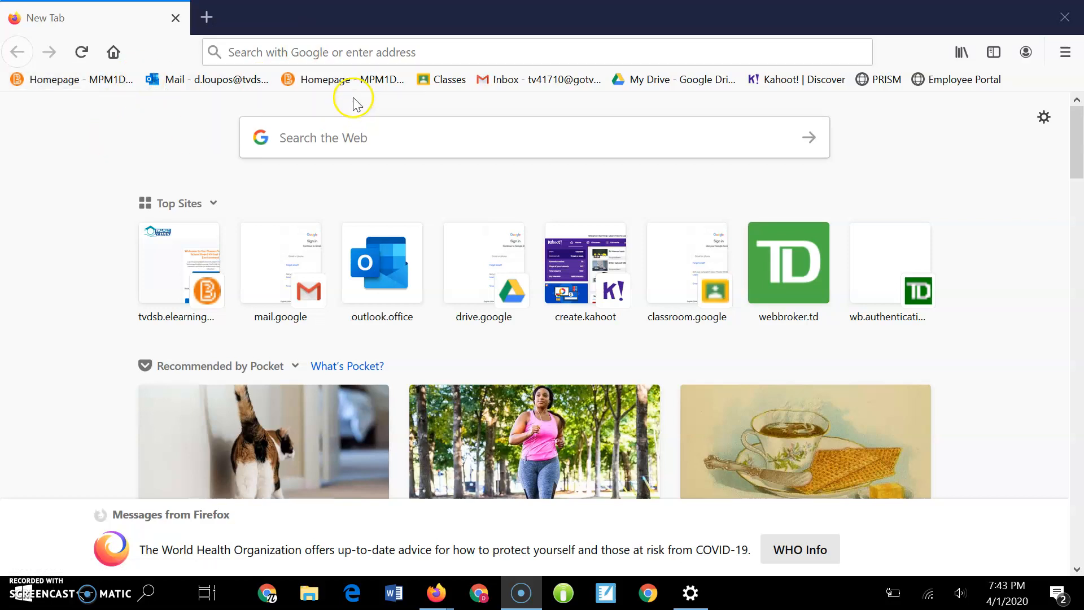
pyautogui.write('tvdsb.elearningontario.ca')
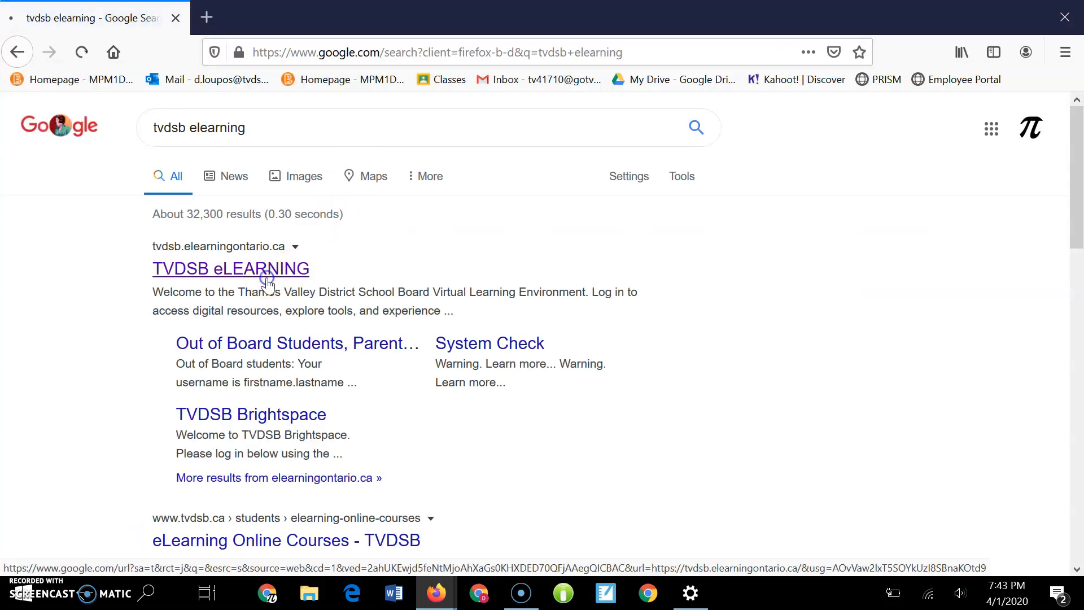
pyautogui.click(231, 268)
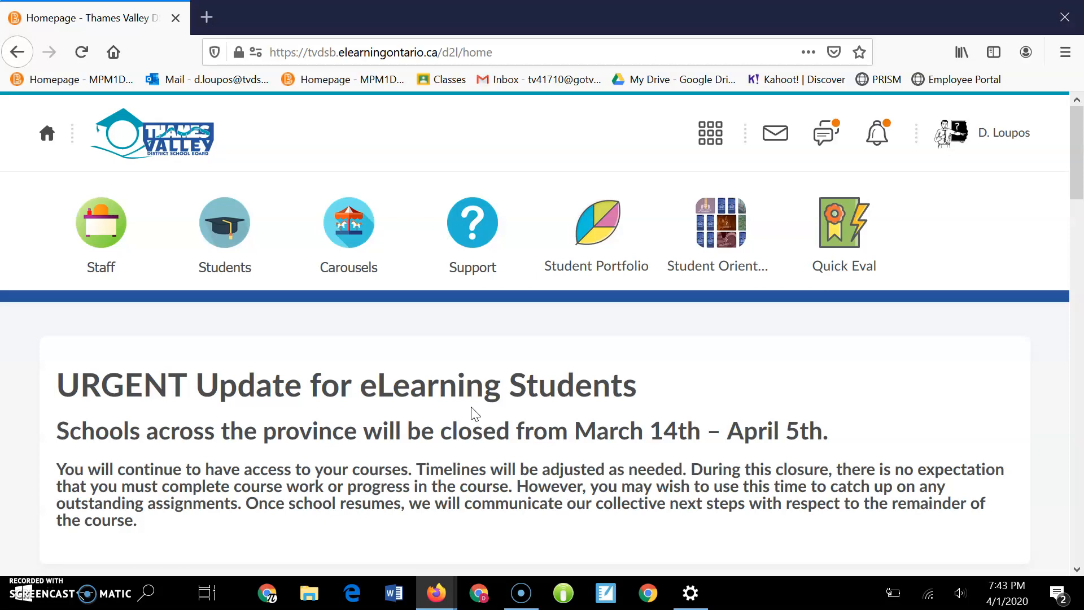
pyautogui.moveTo(660, 179)
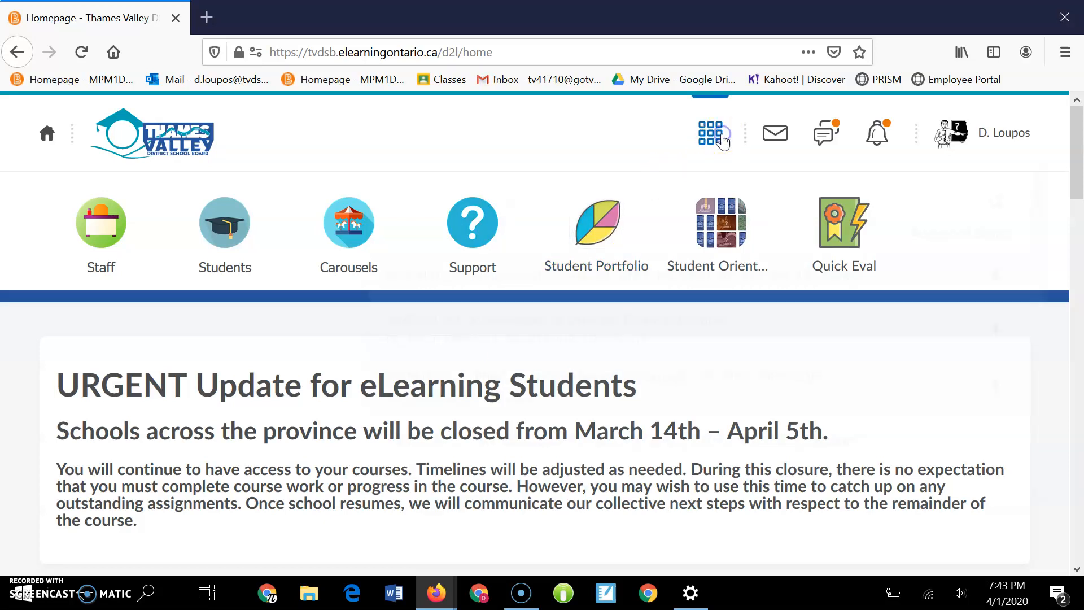
# Switch to the MBF3C1-04 Mathematics of Personal Finance course and show its Classlist.
pyautogui.click(709, 133)
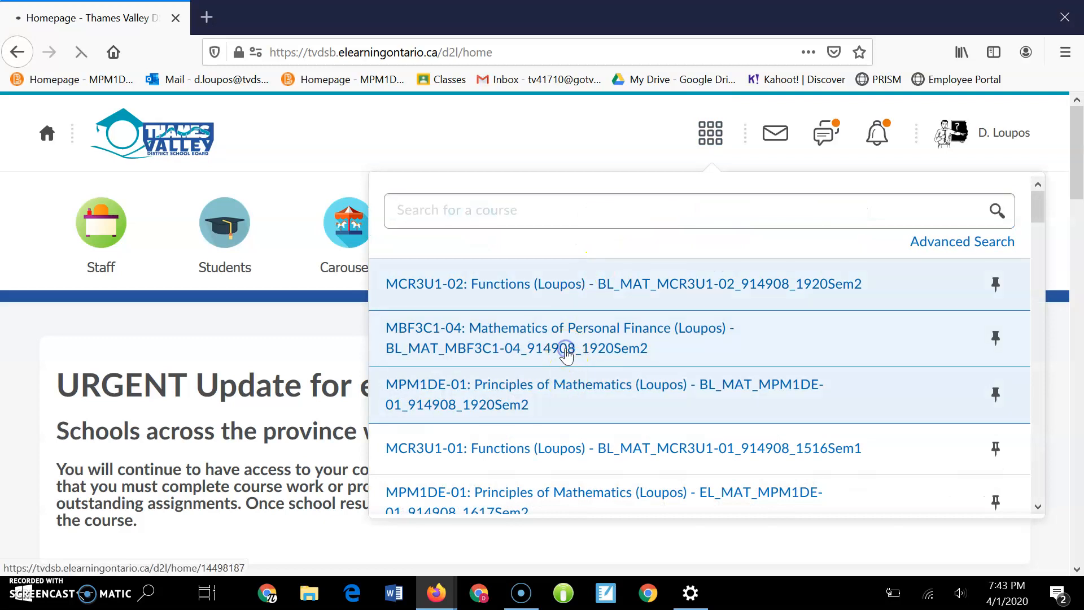
pyautogui.click(559, 338)
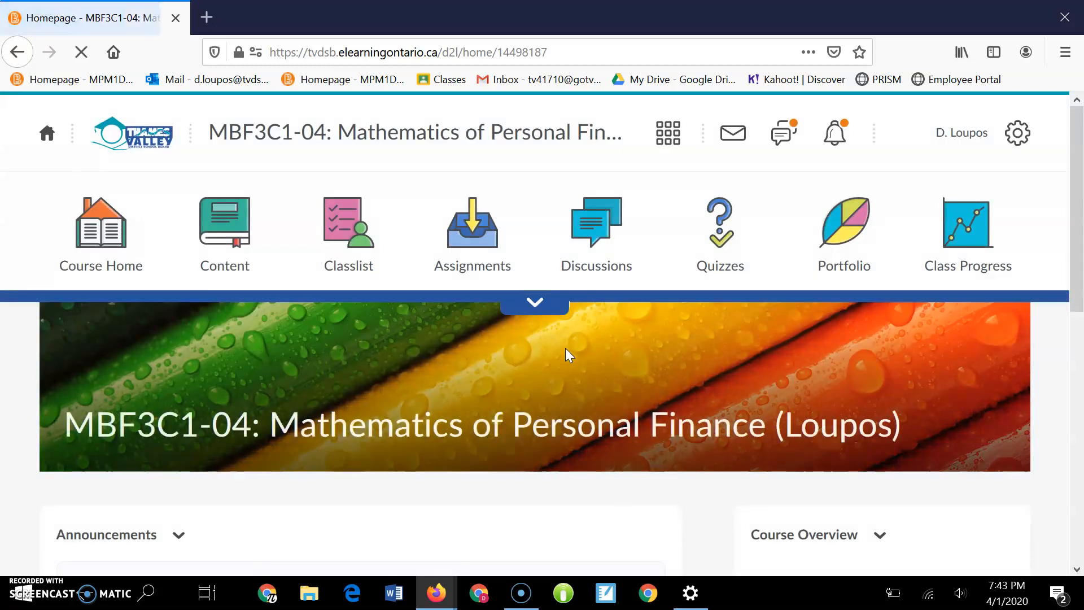
pyautogui.click(533, 302)
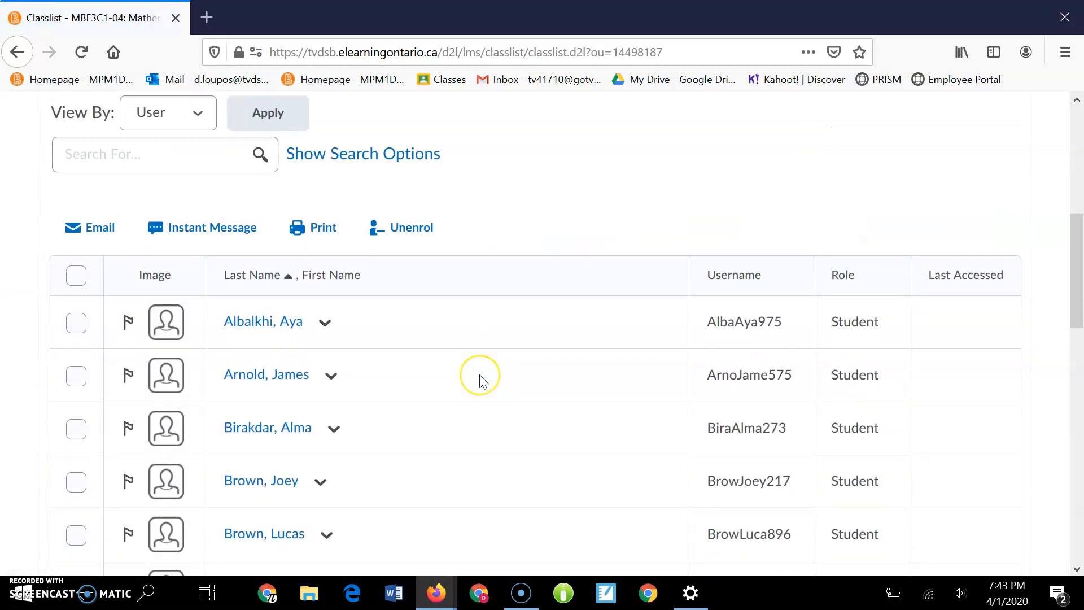
# Expand the course navbar and enter Edit This Navbar mode.
pyautogui.scroll(3)
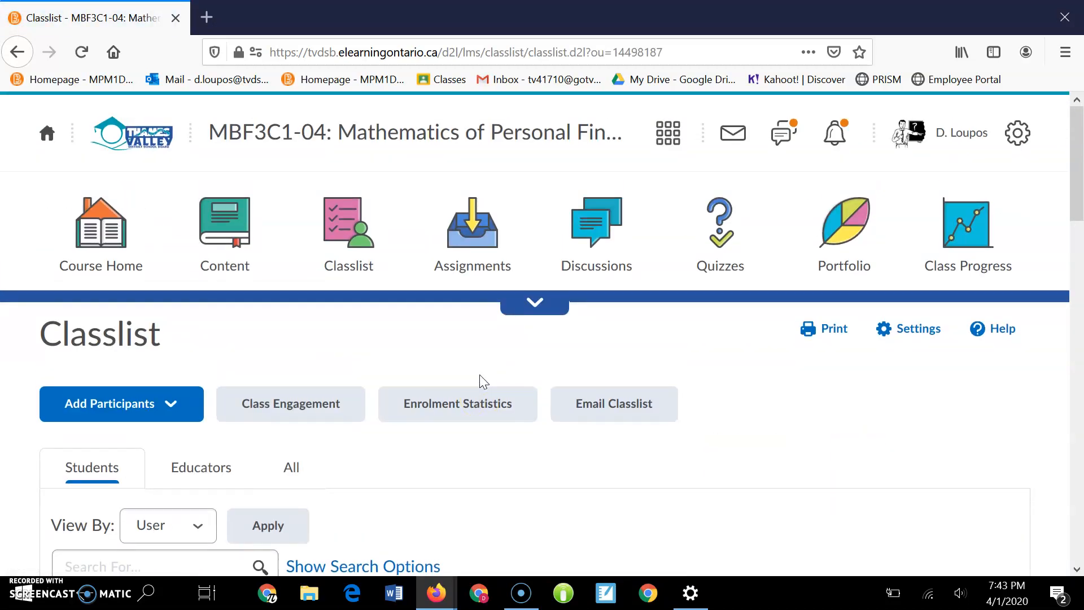
pyautogui.click(534, 302)
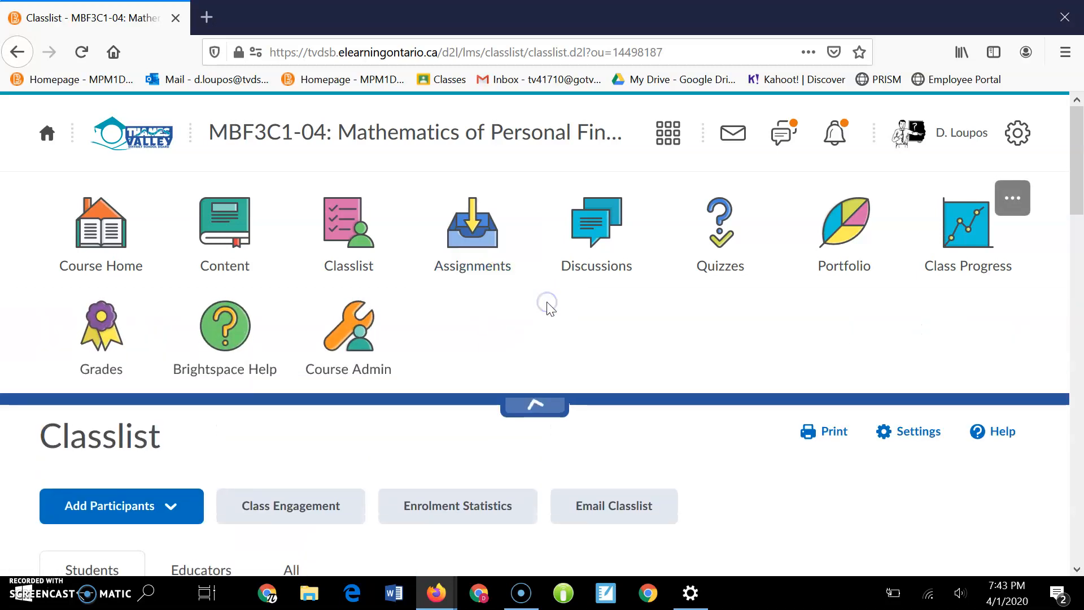
pyautogui.moveTo(557, 337)
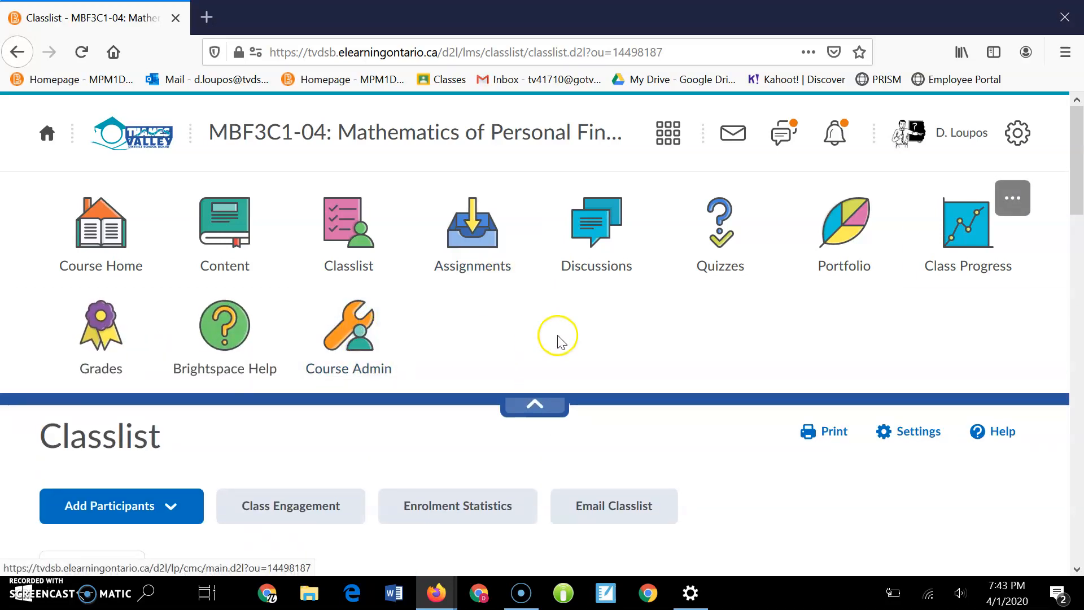
pyautogui.click(1011, 197)
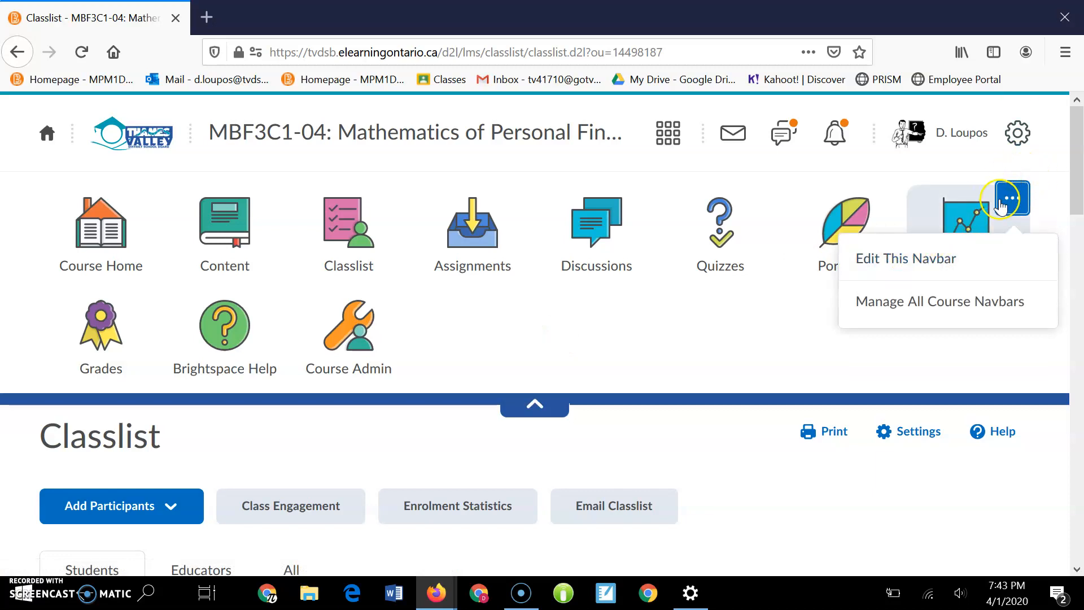
pyautogui.click(905, 258)
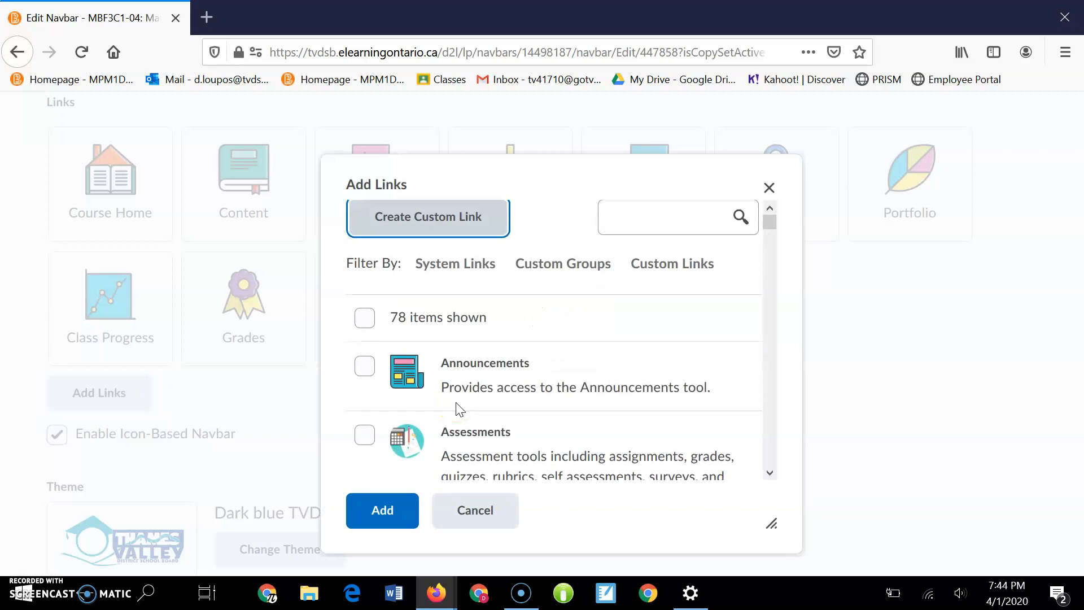
# Add the Virtual Classroom link to the course navbar and save the navbar.
pyautogui.scroll(-3)
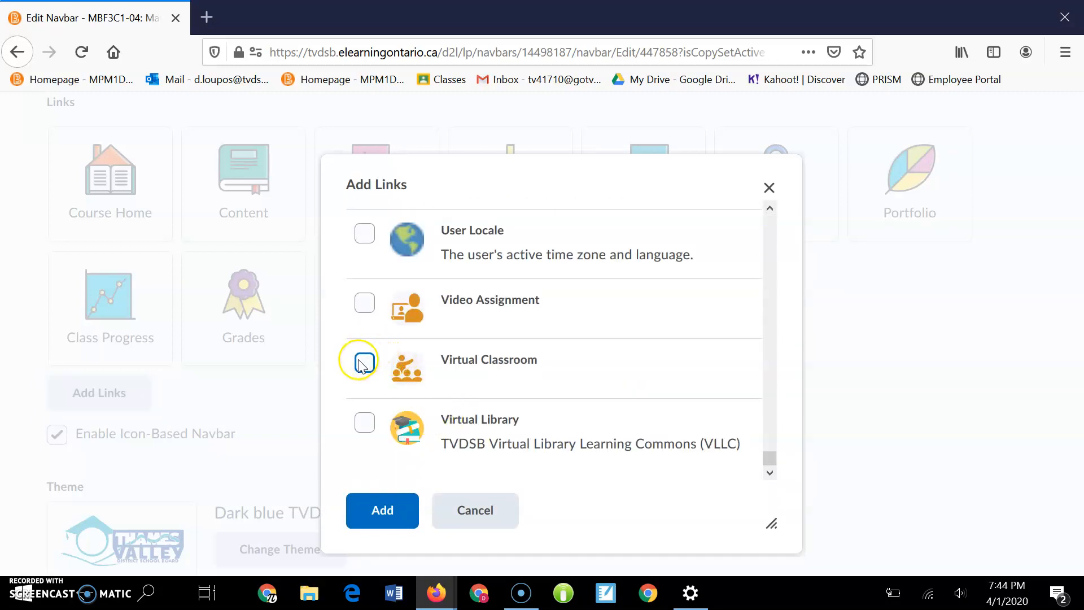
pyautogui.click(364, 362)
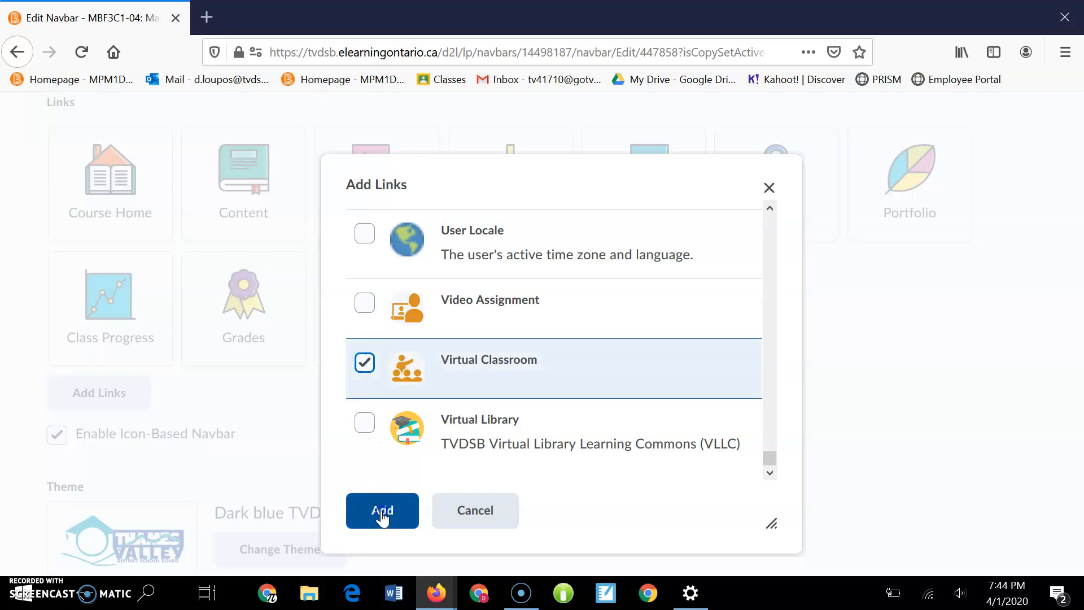
pyautogui.click(381, 511)
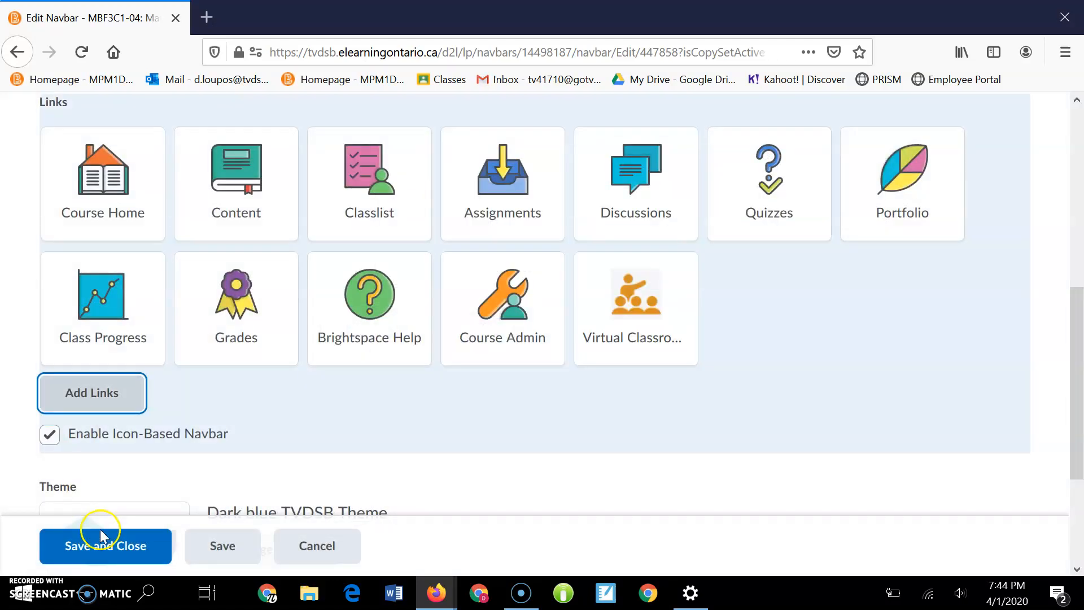
pyautogui.click(105, 545)
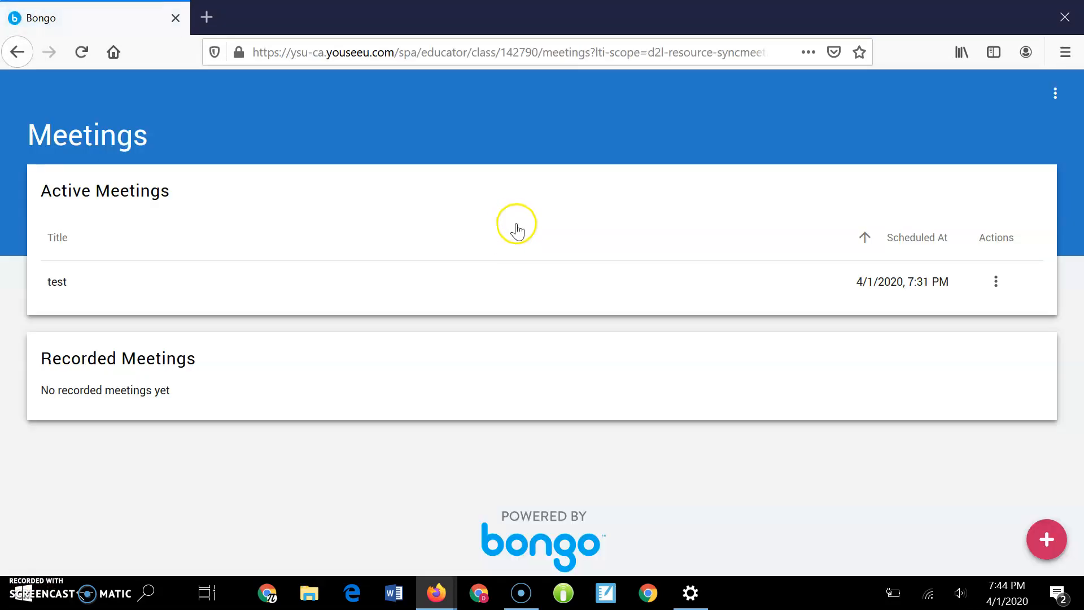
pyautogui.moveTo(593, 553)
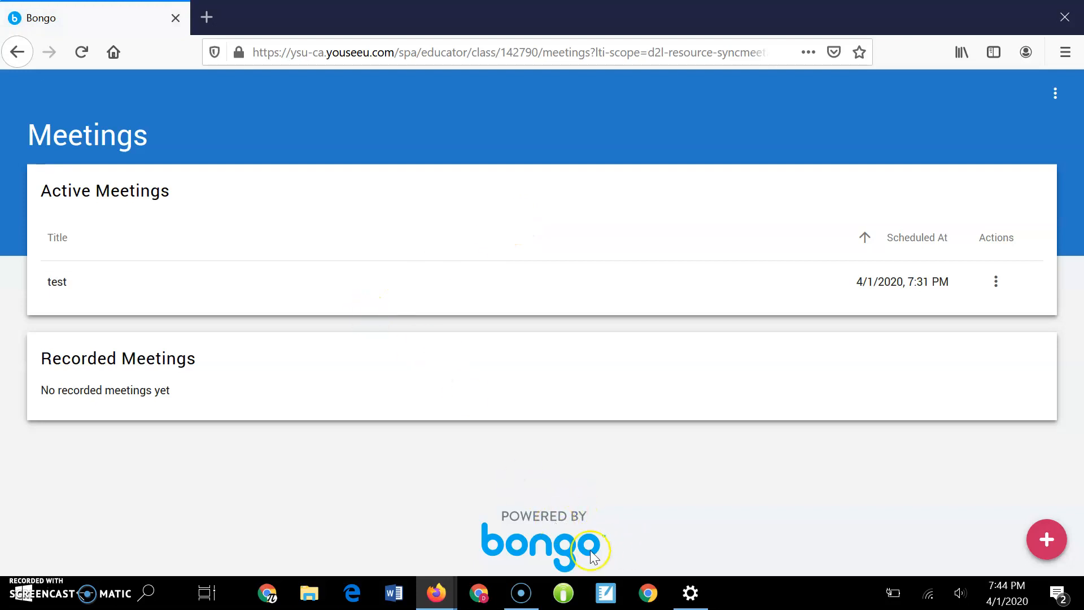
pyautogui.moveTo(579, 280)
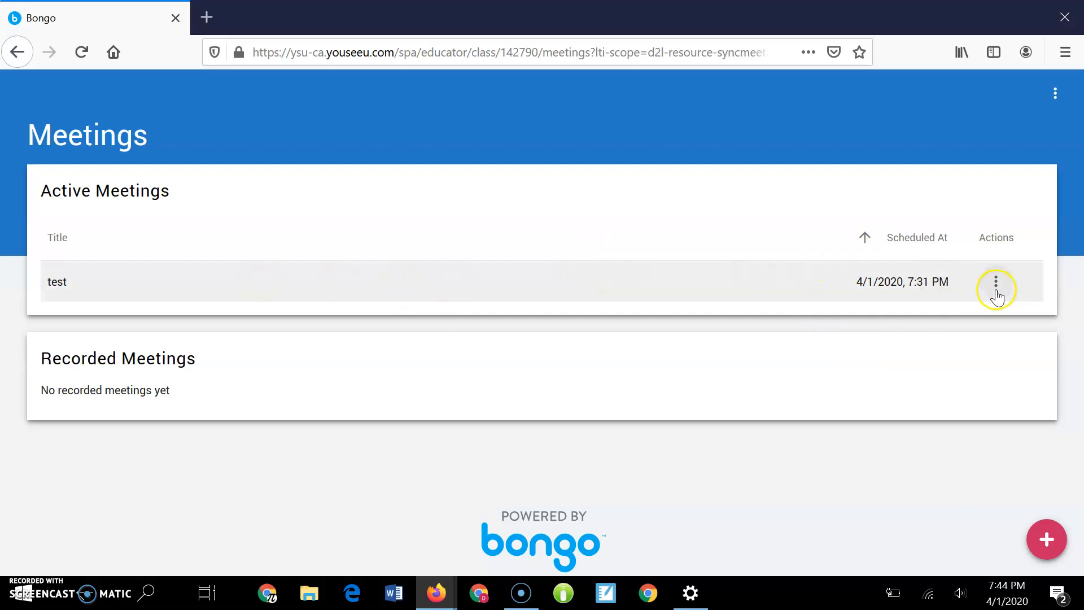
pyautogui.moveTo(1010, 225)
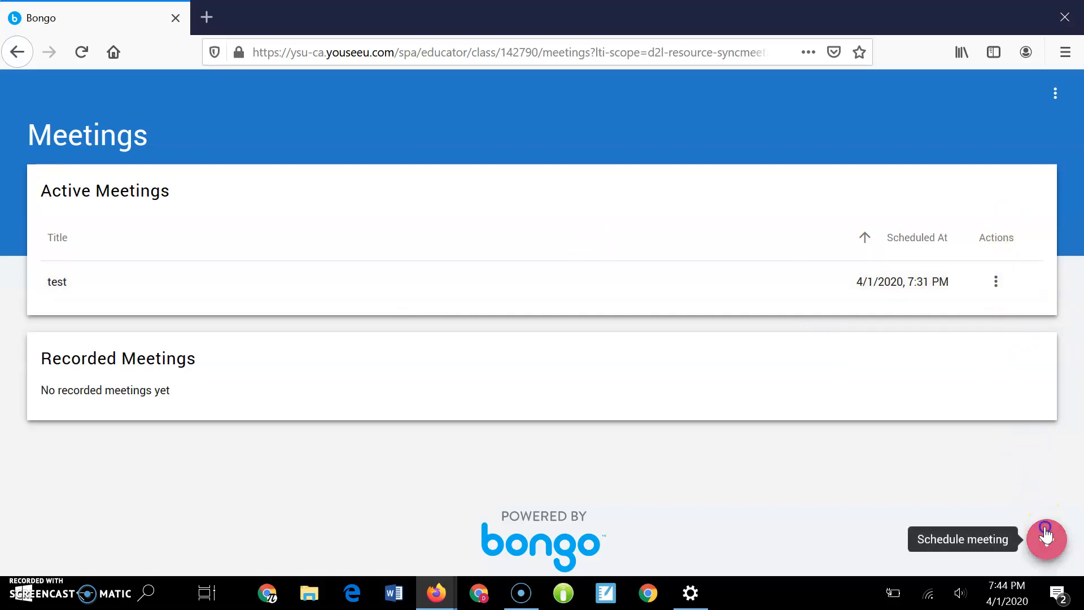
# Open Bongo's Schedule Meeting form with the + Schedule meeting button.
pyautogui.click(1045, 539)
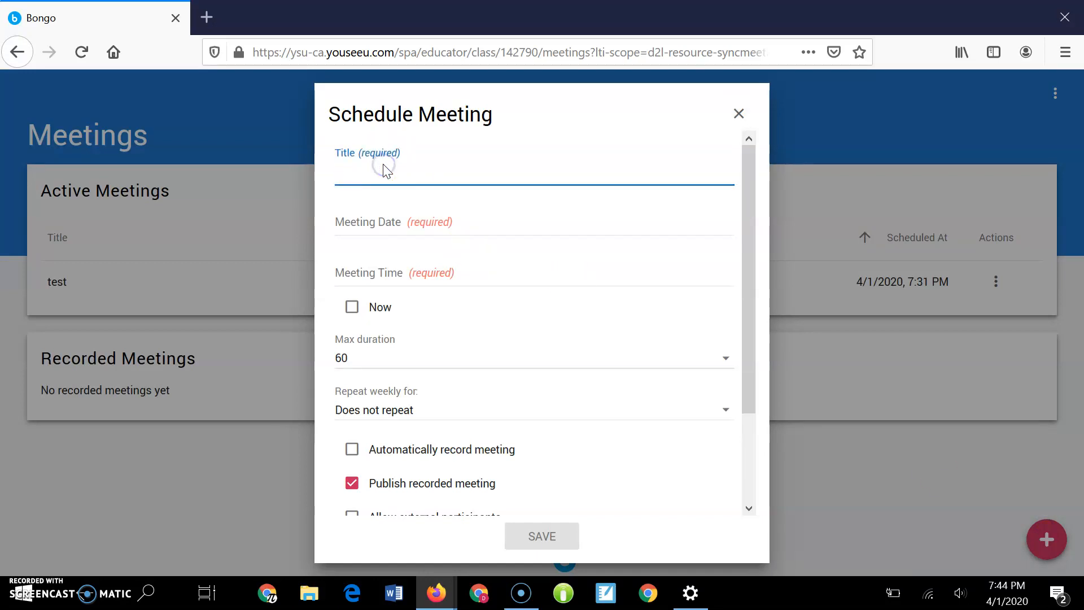
# Save a meeting titled 'test 2' with the Now start option ticked.
pyautogui.write('test')
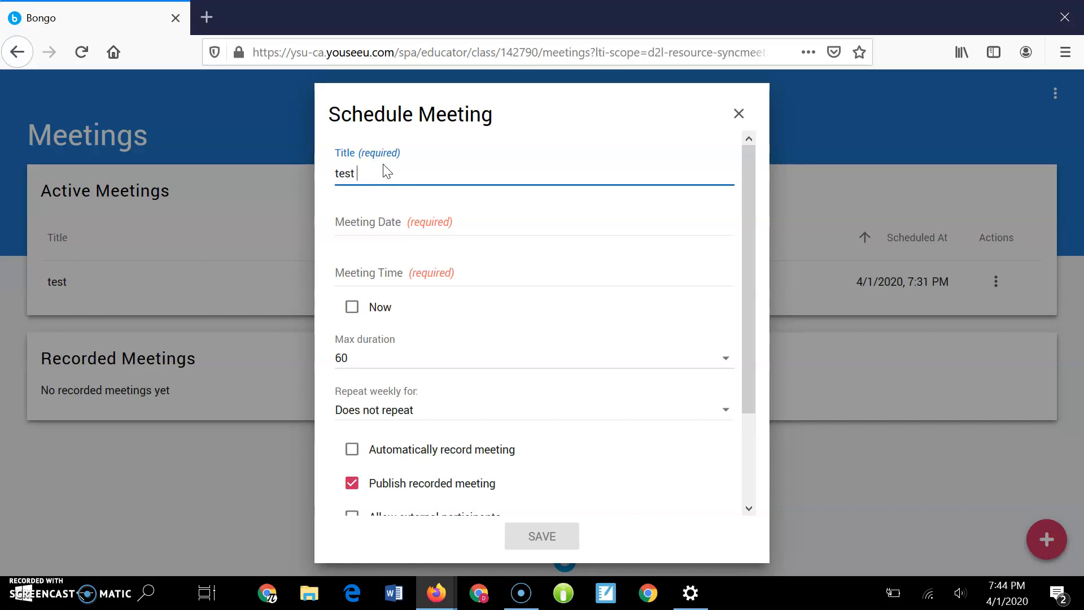
pyautogui.write('2')
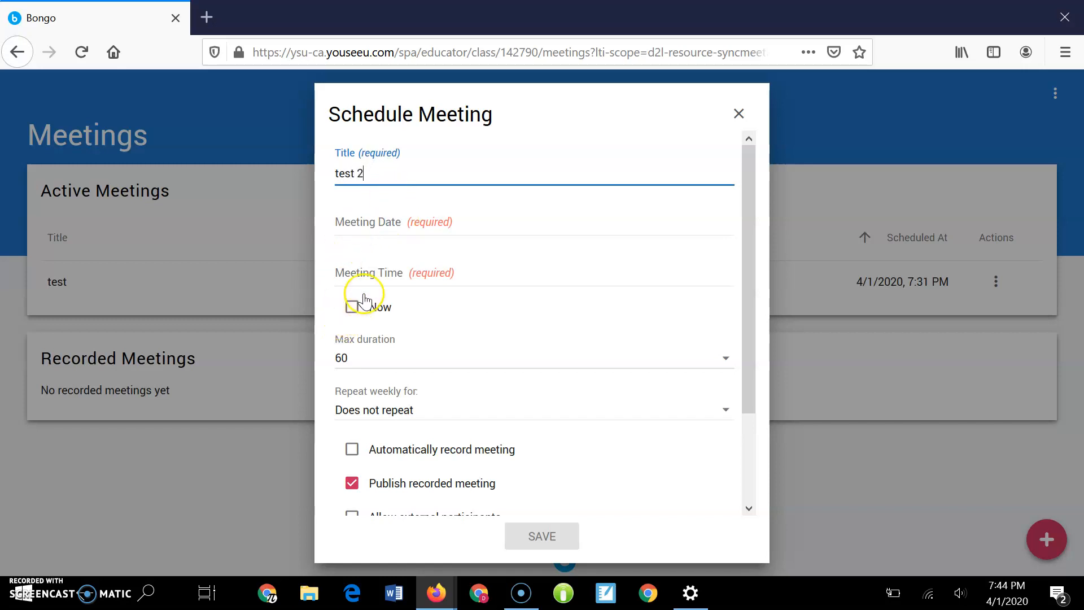
pyautogui.click(351, 306)
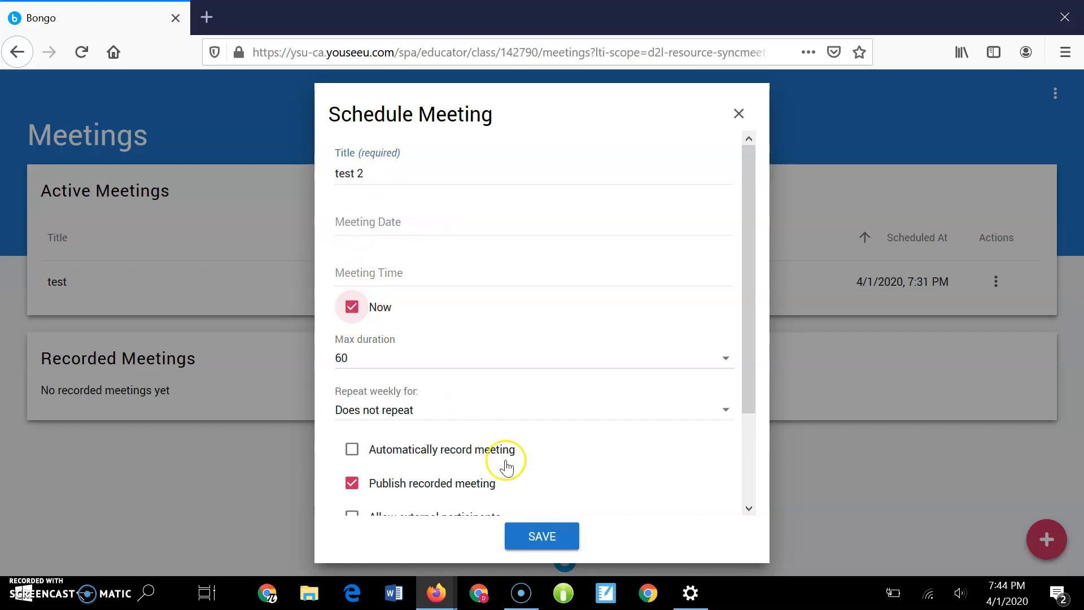
pyautogui.scroll(-3)
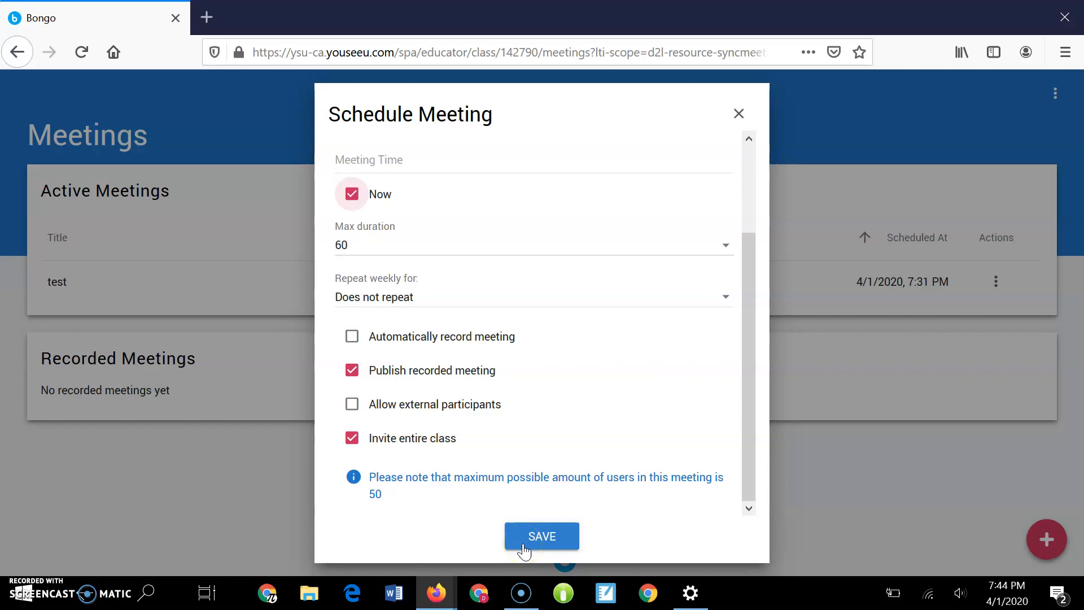
pyautogui.click(541, 536)
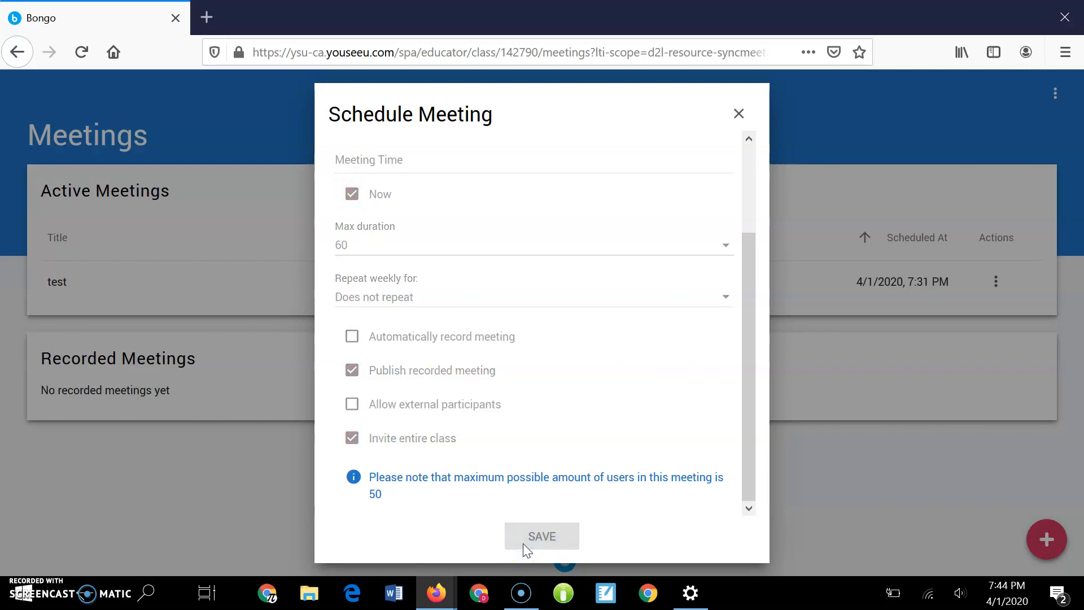
pyautogui.click(542, 535)
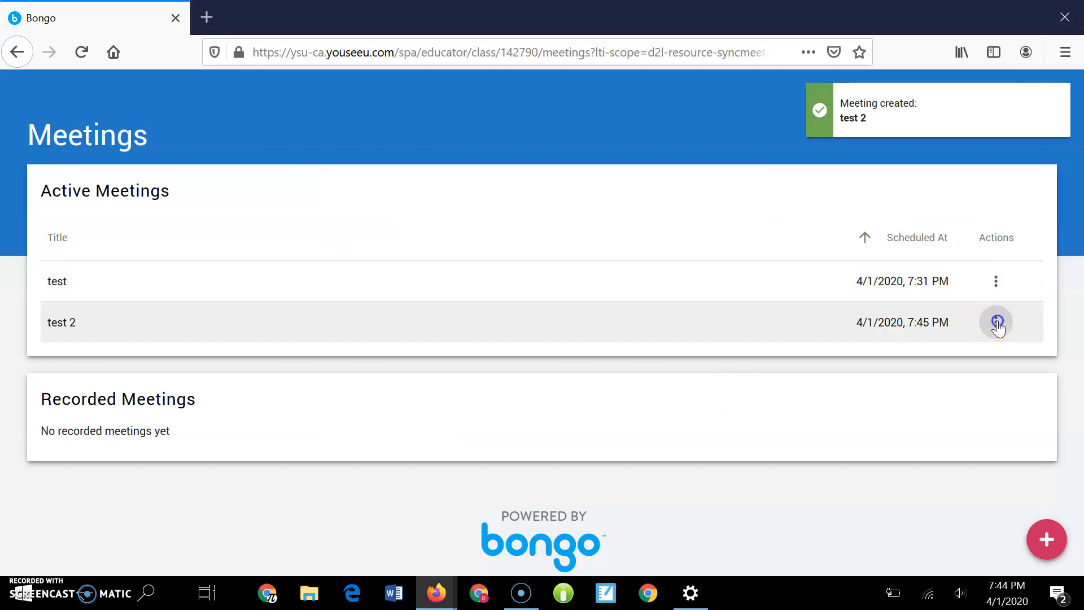
# Launch the test 2 meeting from its three-dot Actions menu.
pyautogui.click(995, 322)
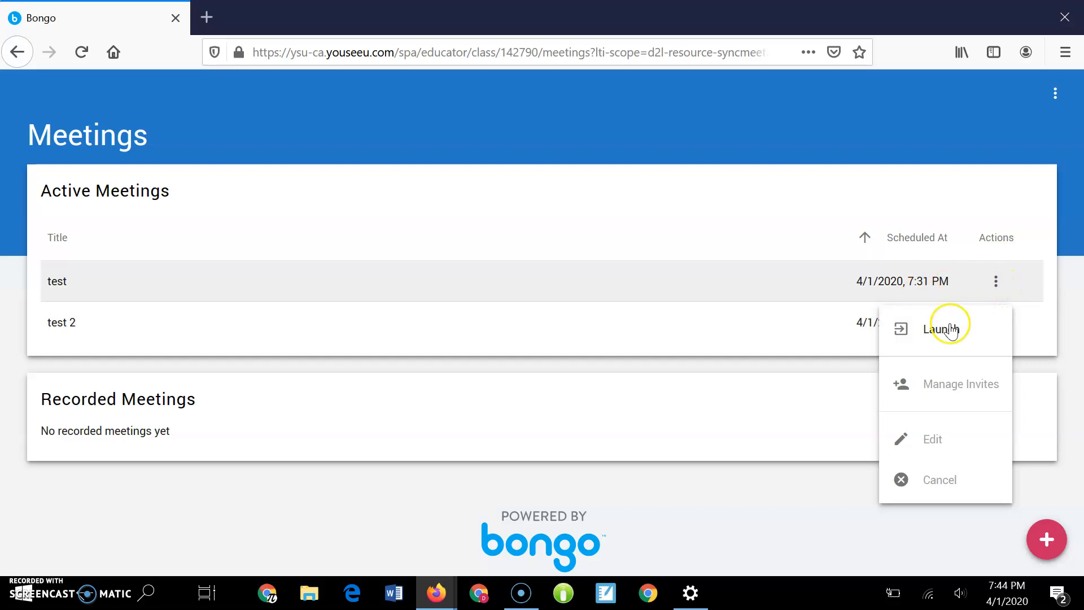
pyautogui.moveTo(940, 339)
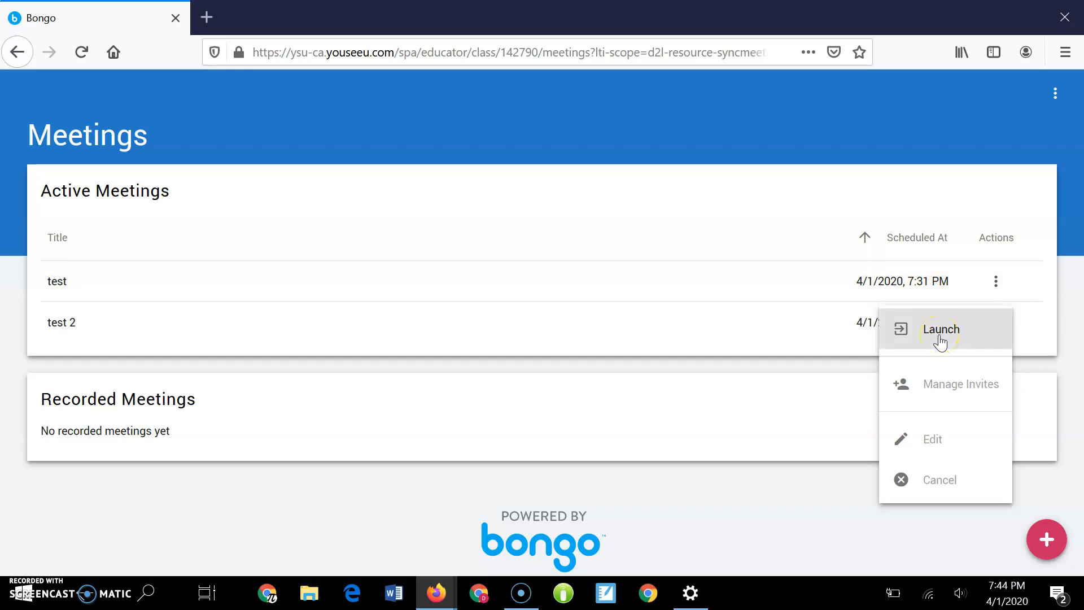
pyautogui.moveTo(841, 308)
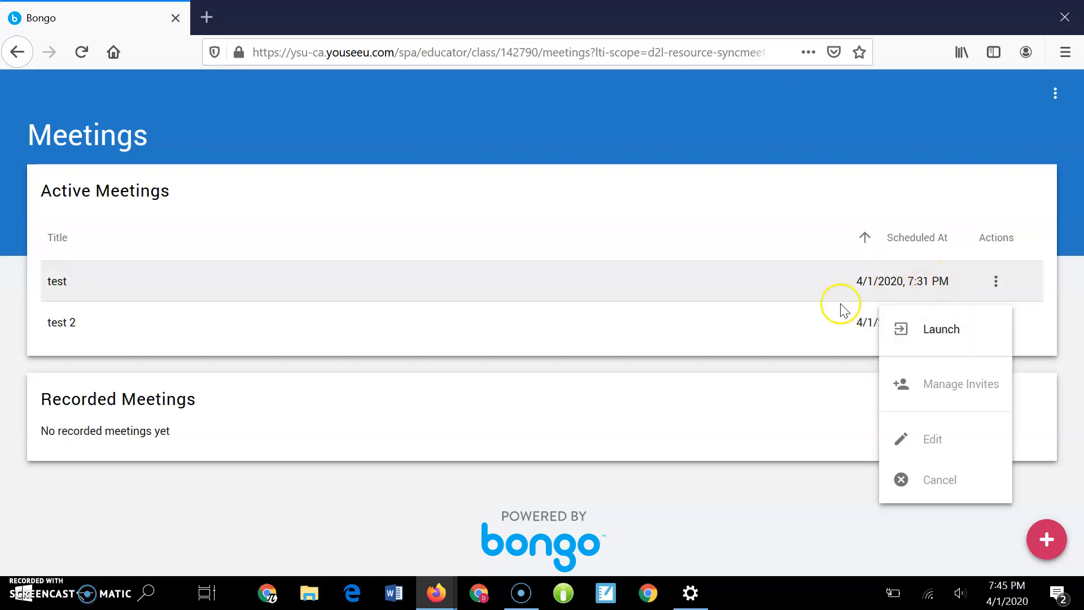
pyautogui.moveTo(790, 339)
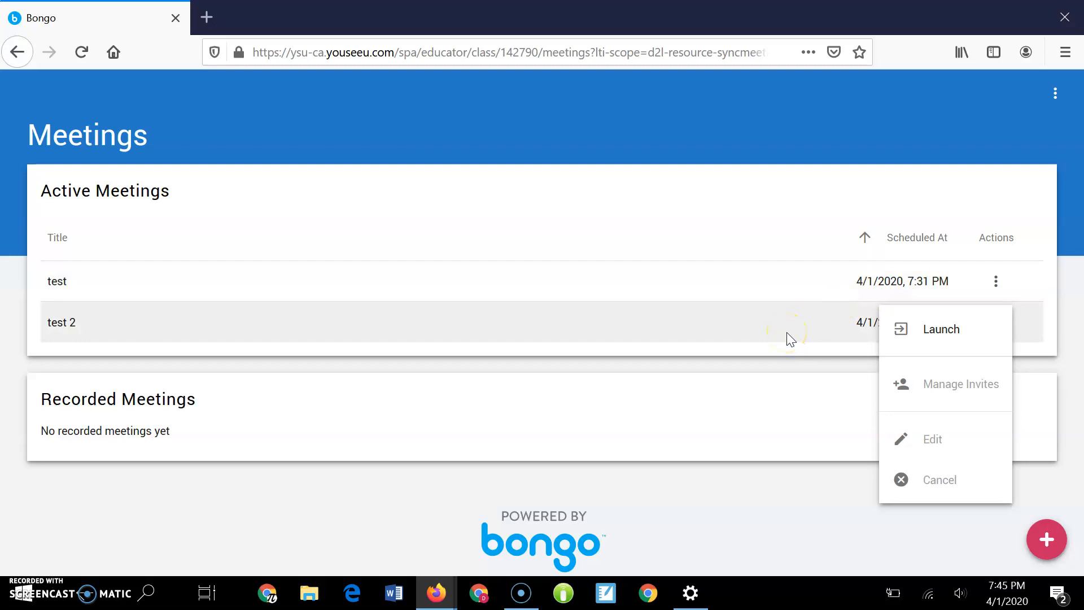
pyautogui.moveTo(1030, 284)
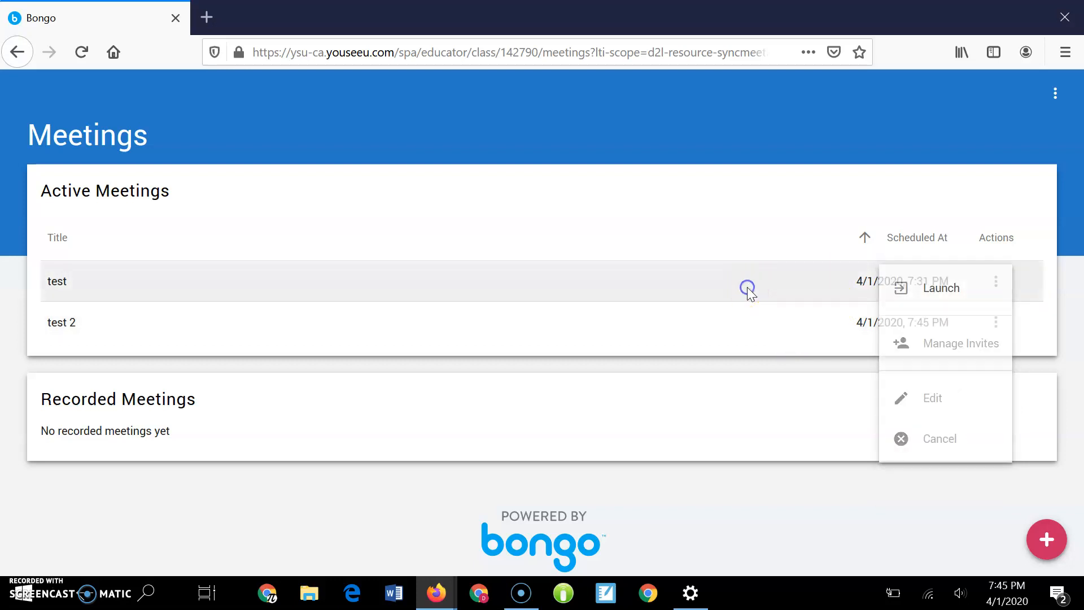
pyautogui.click(920, 346)
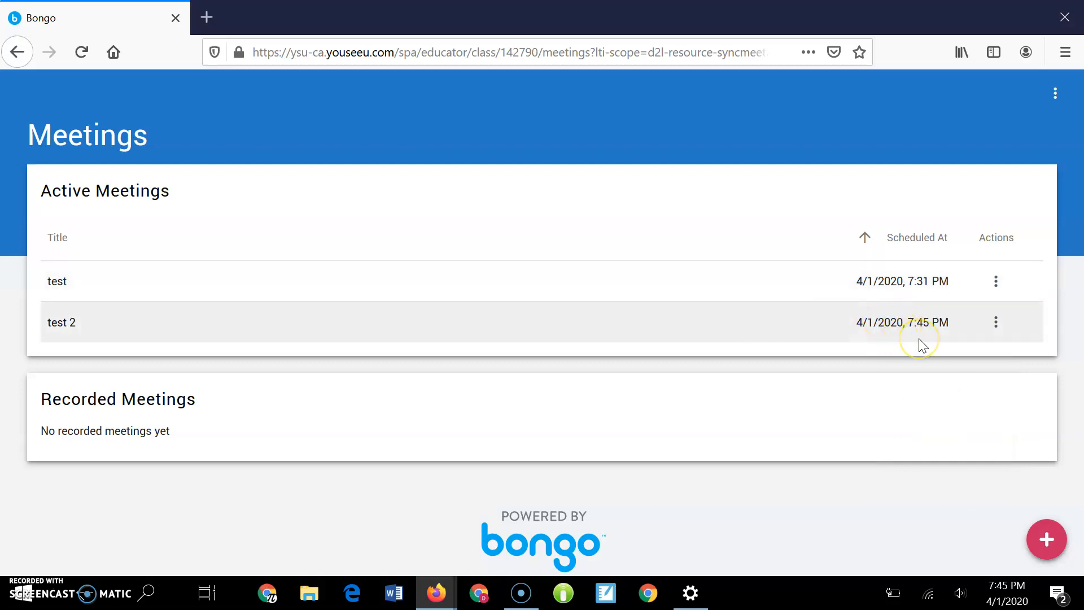
pyautogui.moveTo(982, 346)
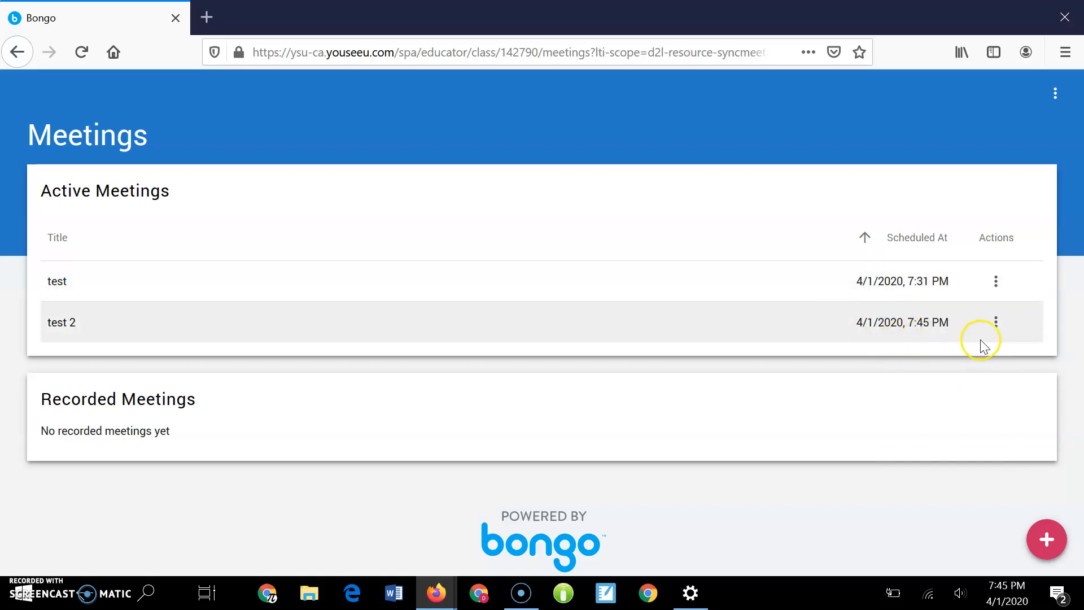
pyautogui.click(995, 322)
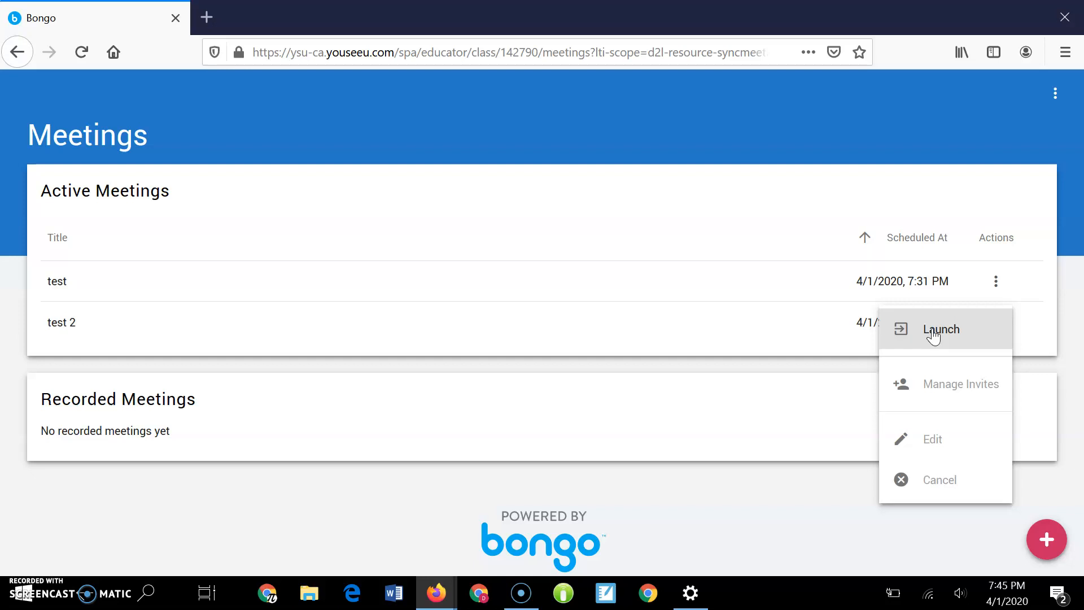
pyautogui.click(940, 329)
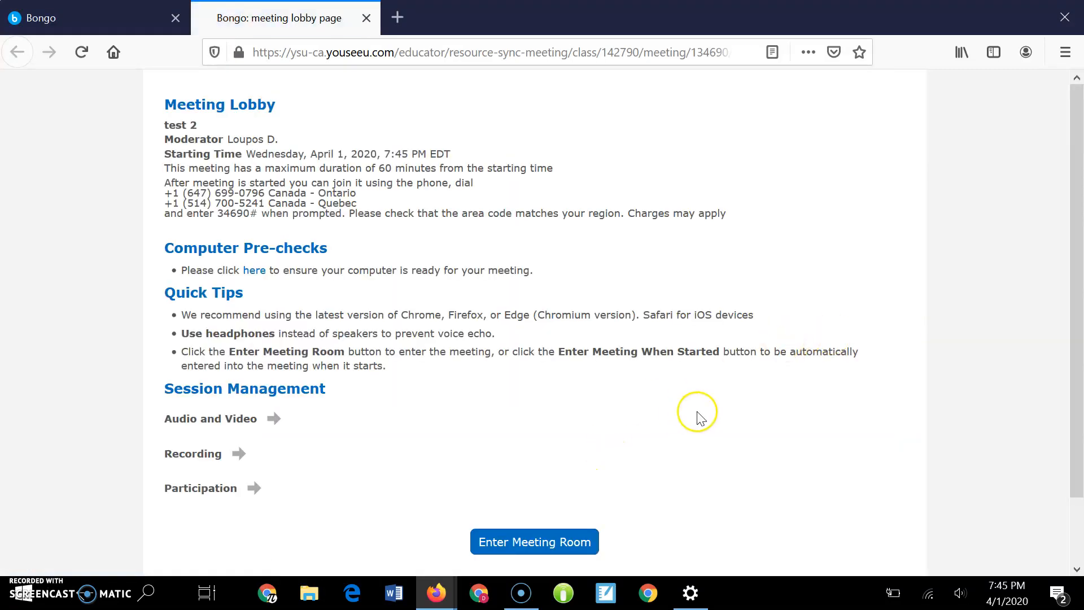
# Enter the test 2 room, join audio by microphone, and confirm the echo test.
pyautogui.scroll(-3)
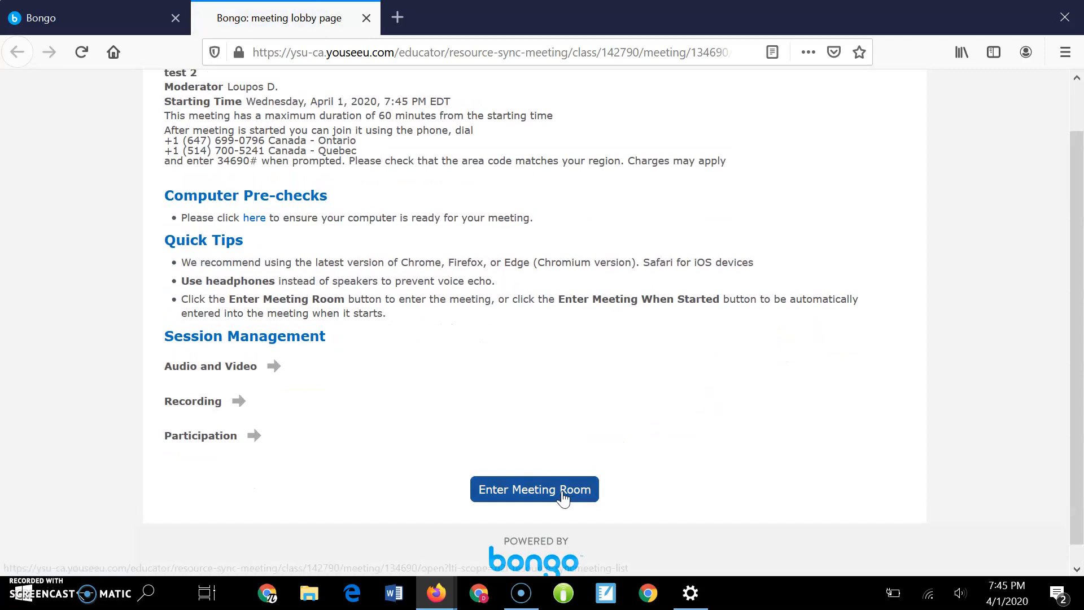
pyautogui.click(534, 489)
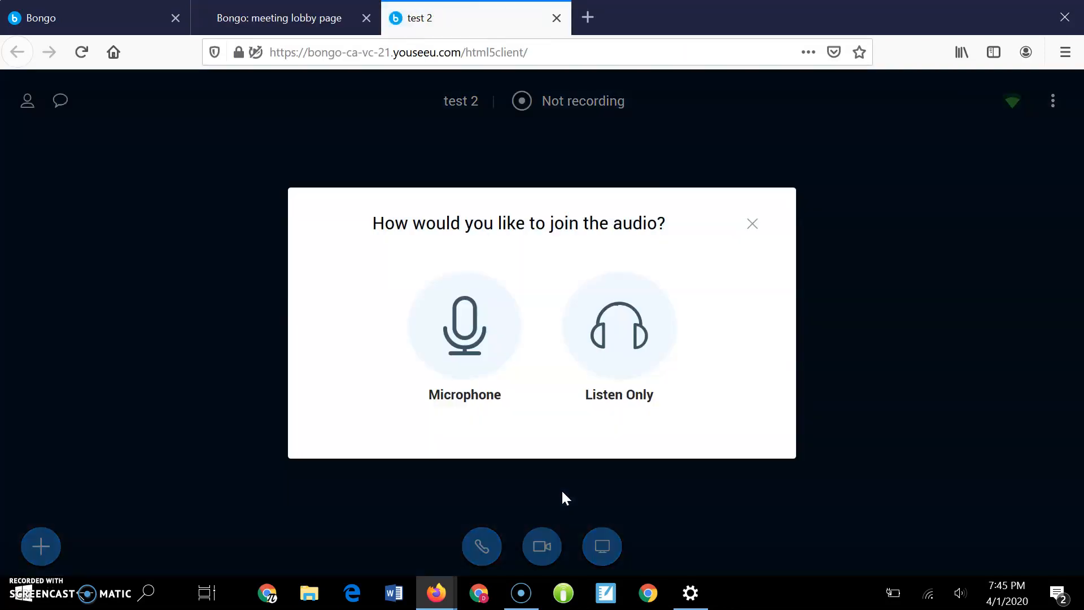
pyautogui.click(465, 325)
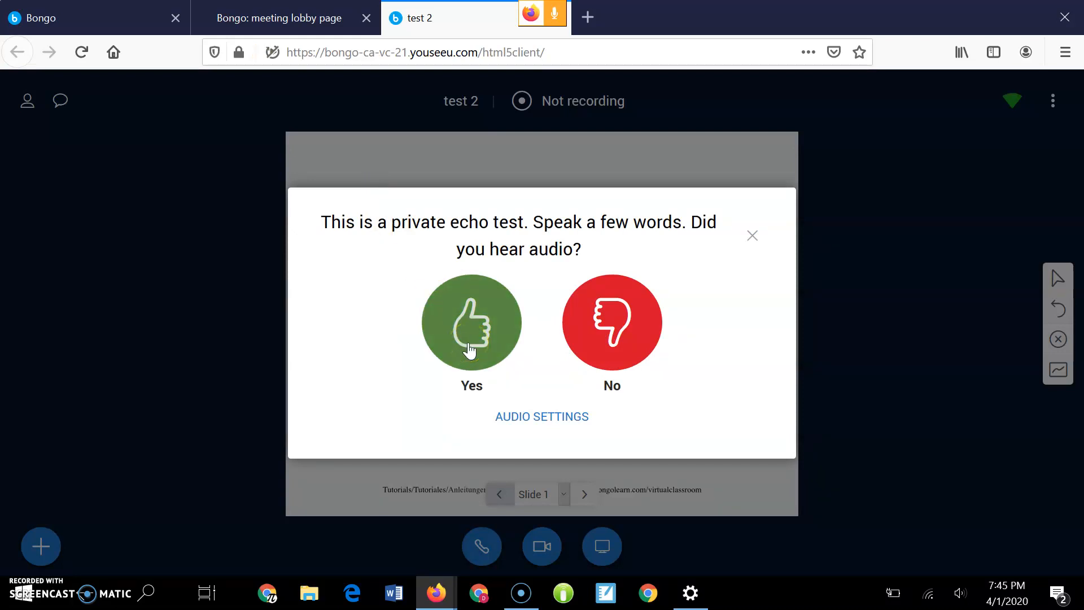
pyautogui.click(470, 322)
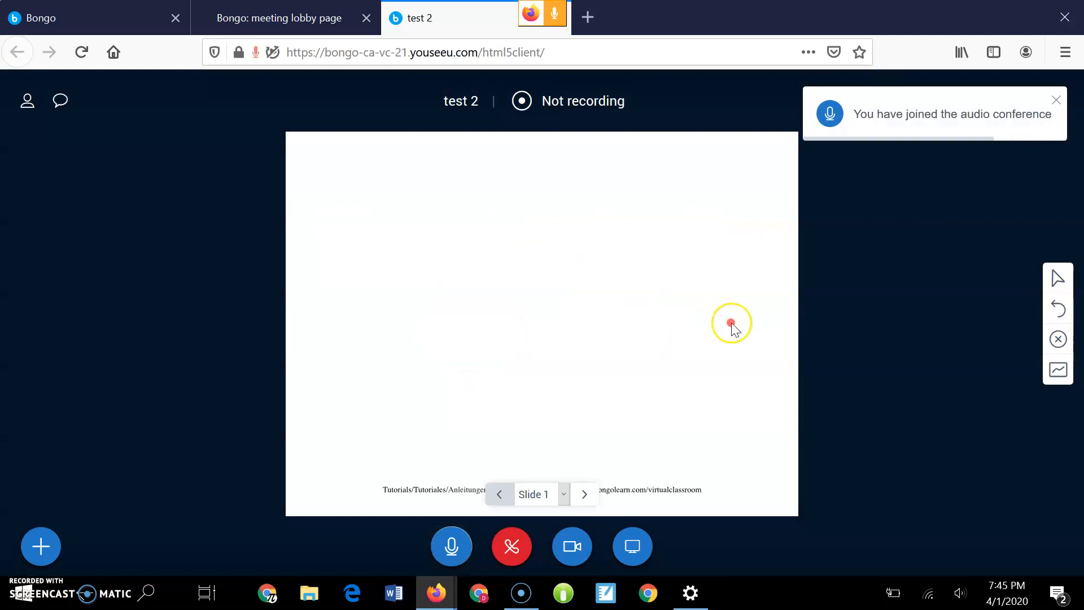
pyautogui.moveTo(983, 364)
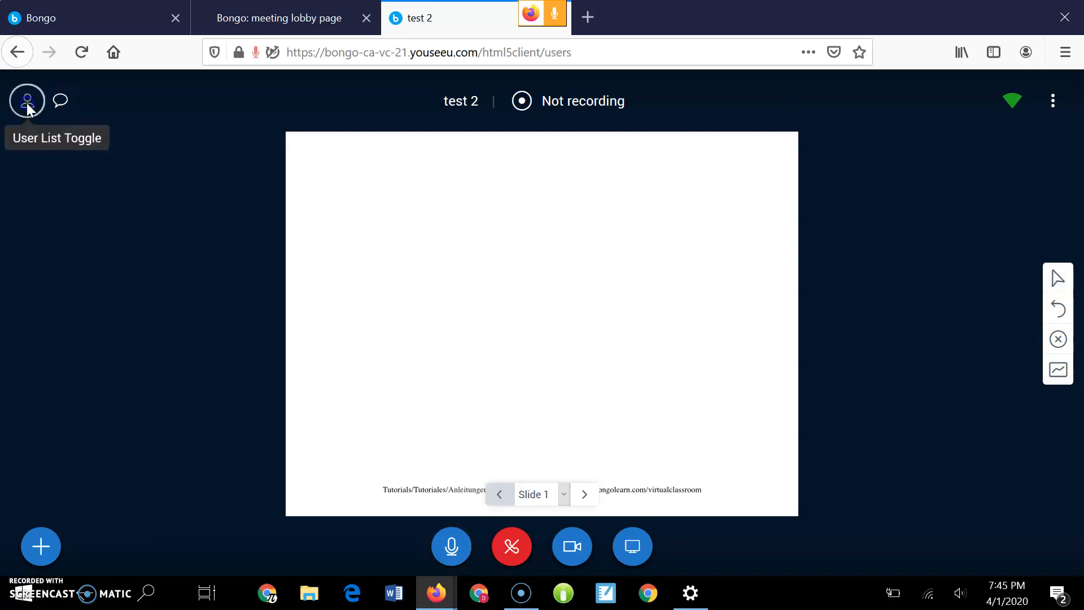
# Show the meeting user list and open the Public Chat.
pyautogui.click(27, 100)
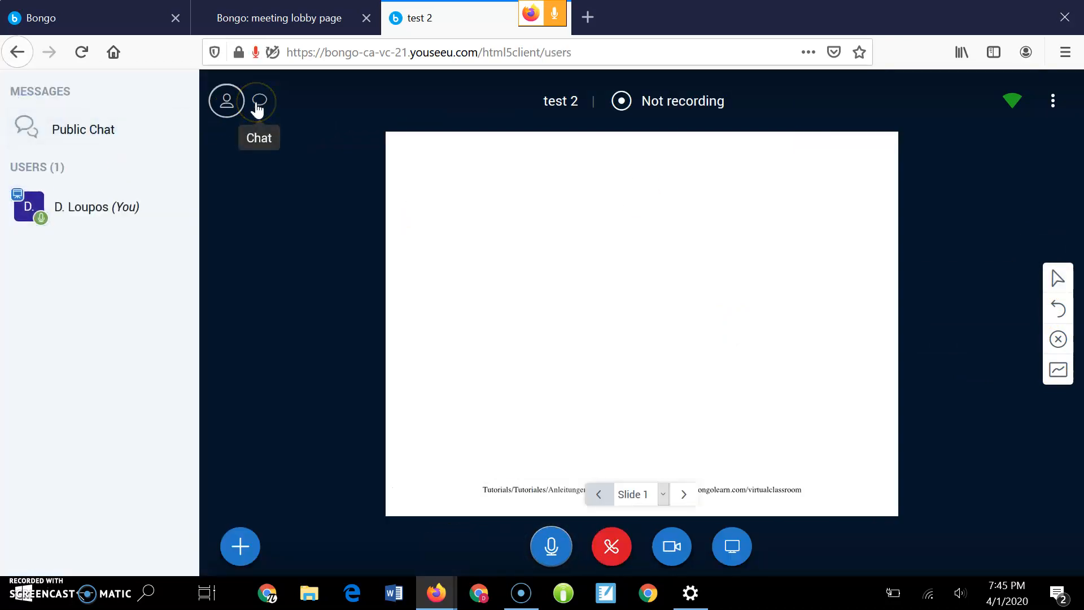
pyautogui.click(258, 101)
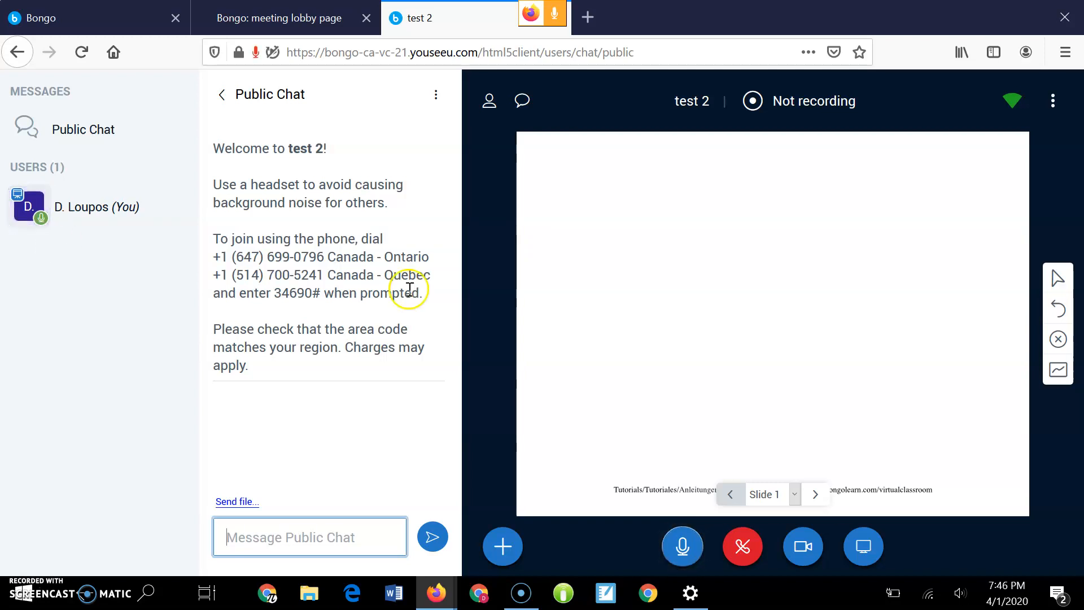
pyautogui.moveTo(231, 84)
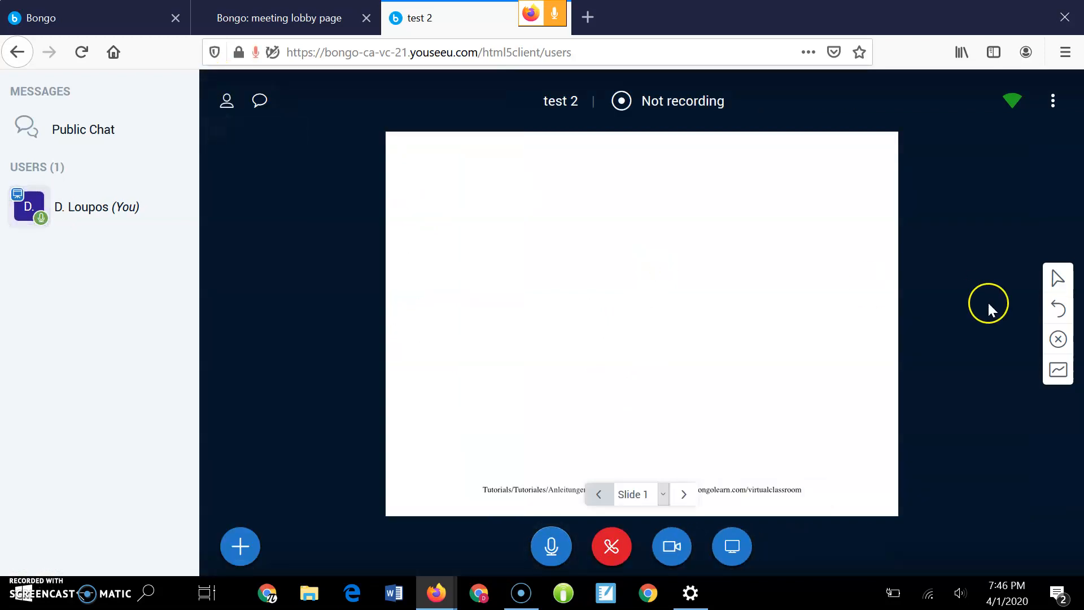
# Draw freehand annotations on the slide, then undo and clear all annotations.
pyautogui.click(1057, 278)
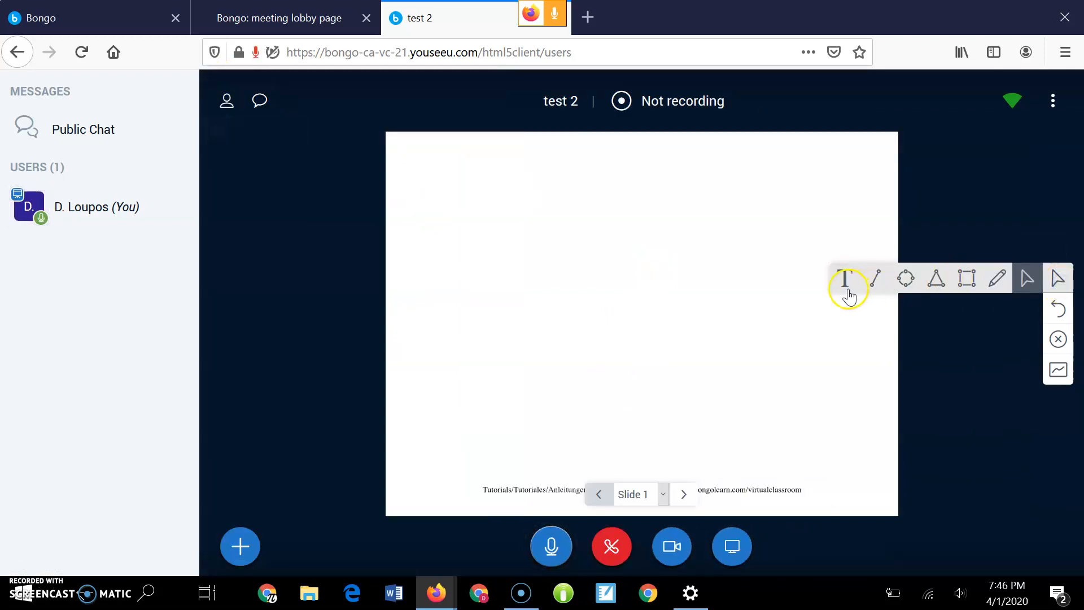
pyautogui.click(996, 278)
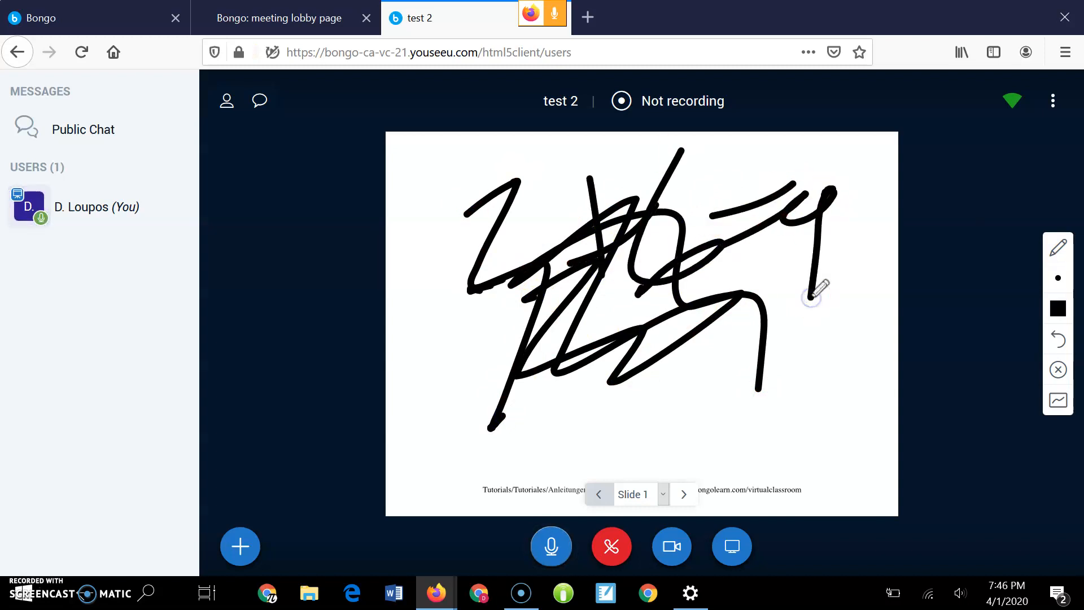
pyautogui.click(1057, 246)
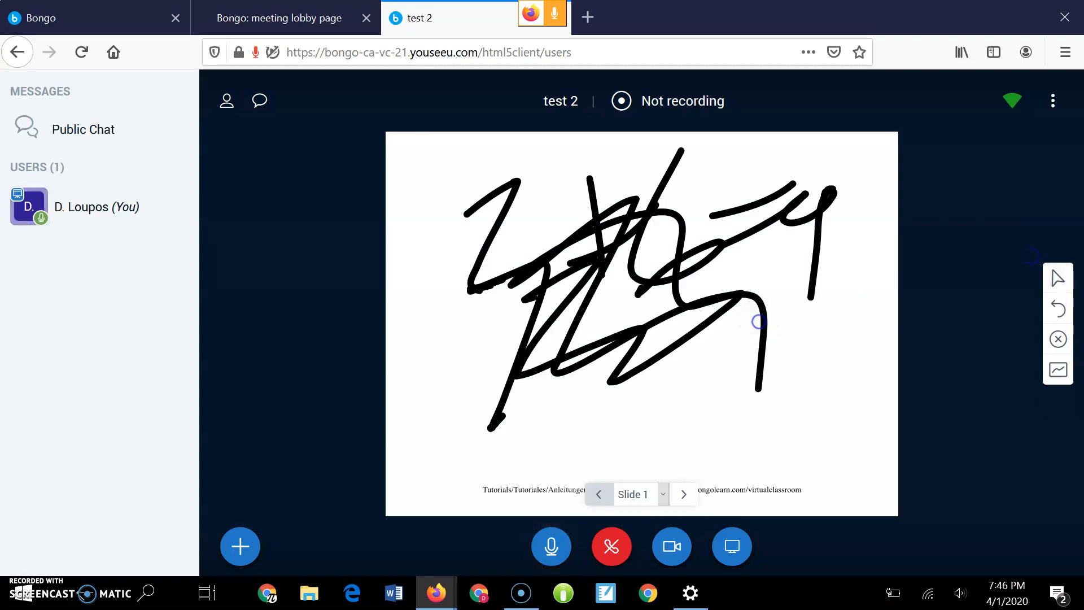
pyautogui.click(1057, 309)
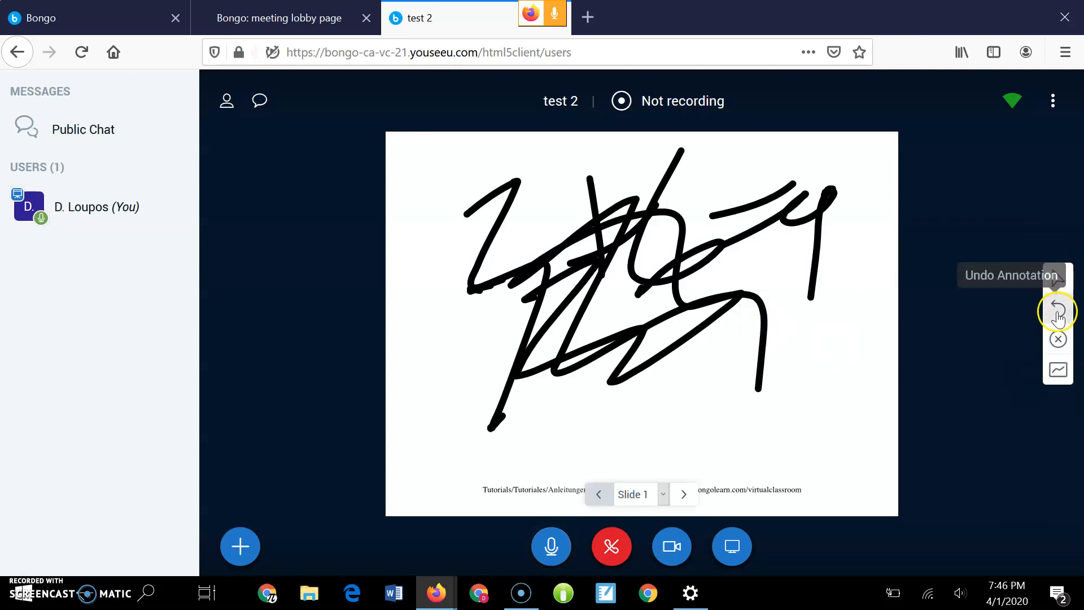
pyautogui.click(1057, 310)
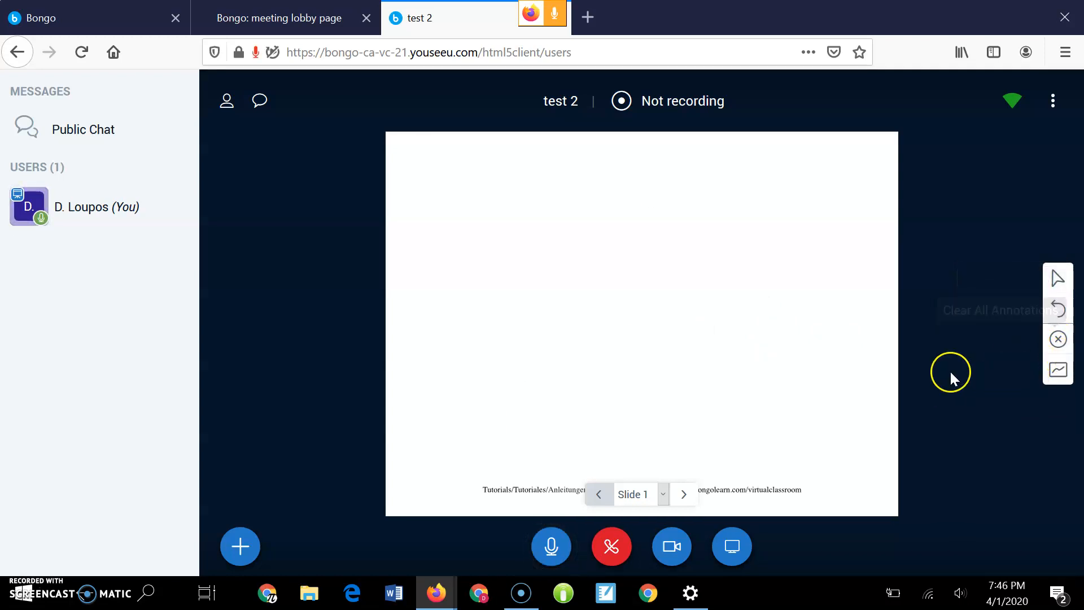
pyautogui.moveTo(669, 545)
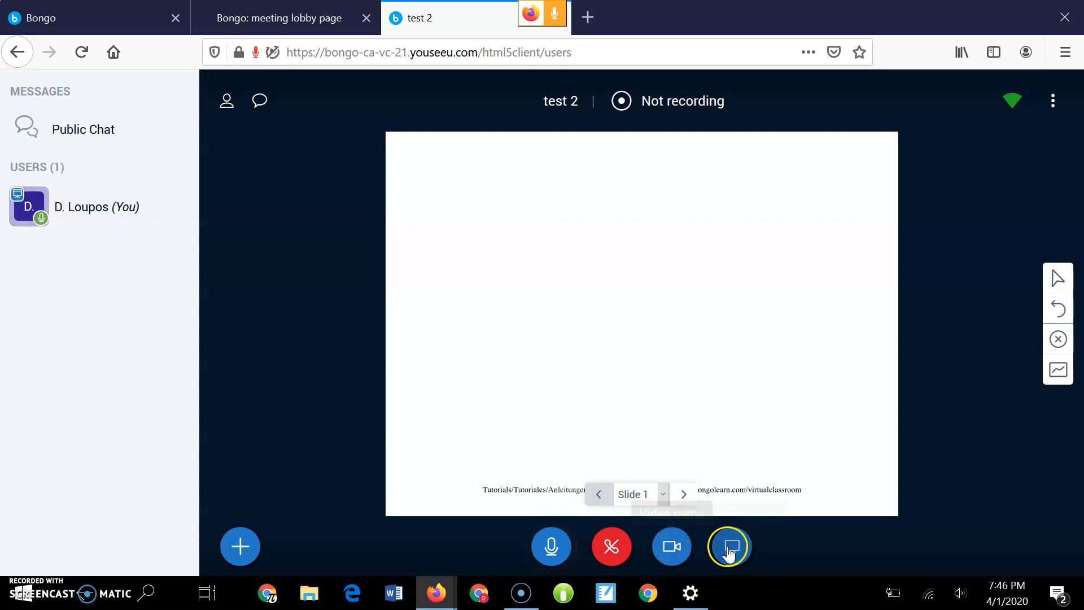
pyautogui.moveTo(729, 546)
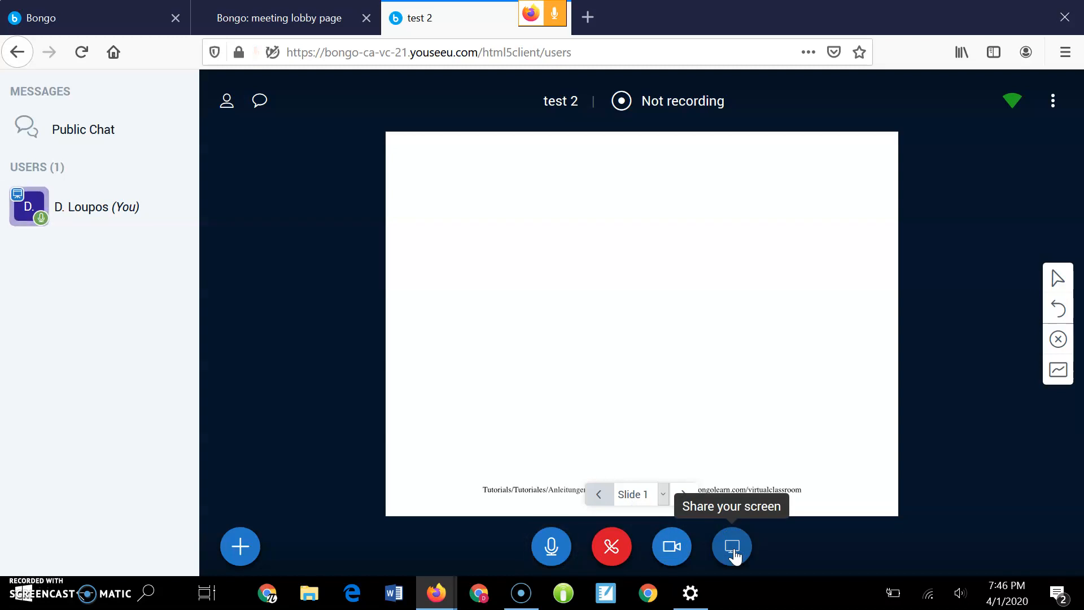
# Share the Brightspace Classlist window in the meeting and allow the permission prompt.
pyautogui.click(730, 545)
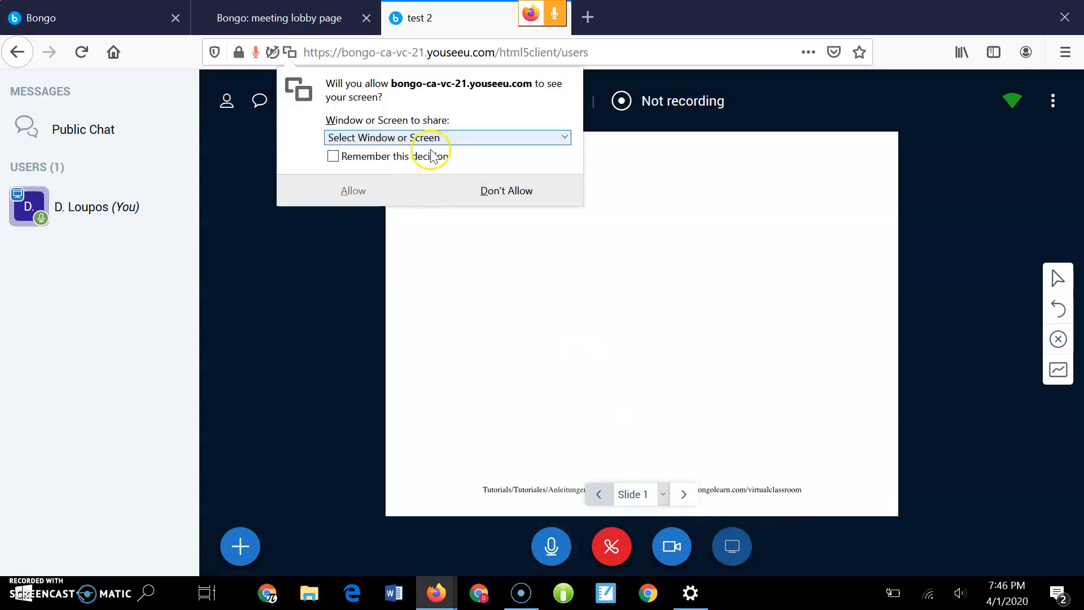
pyautogui.click(447, 137)
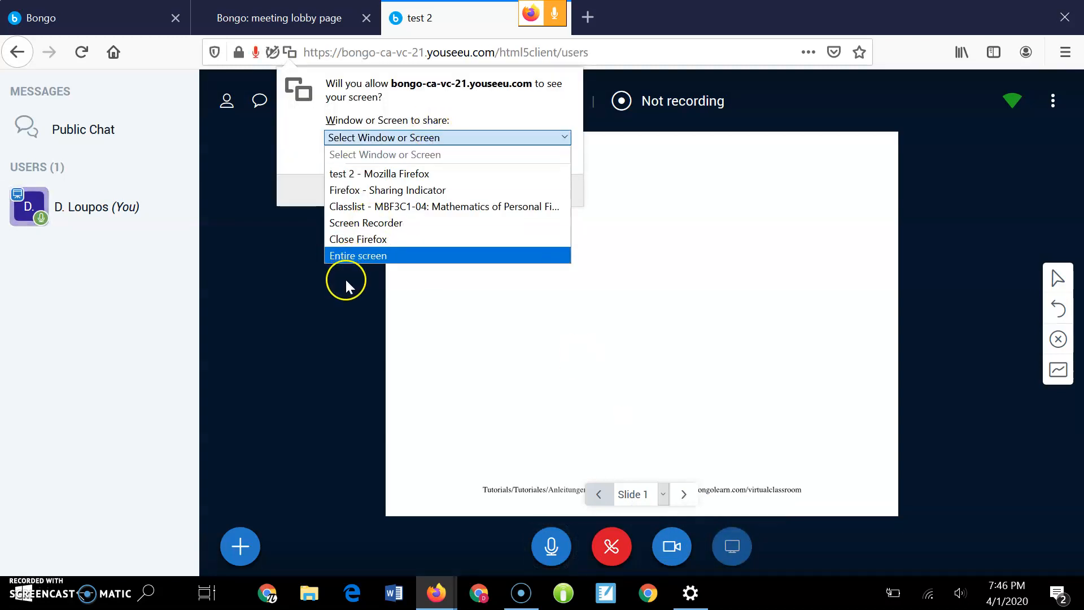
pyautogui.moveTo(358, 190)
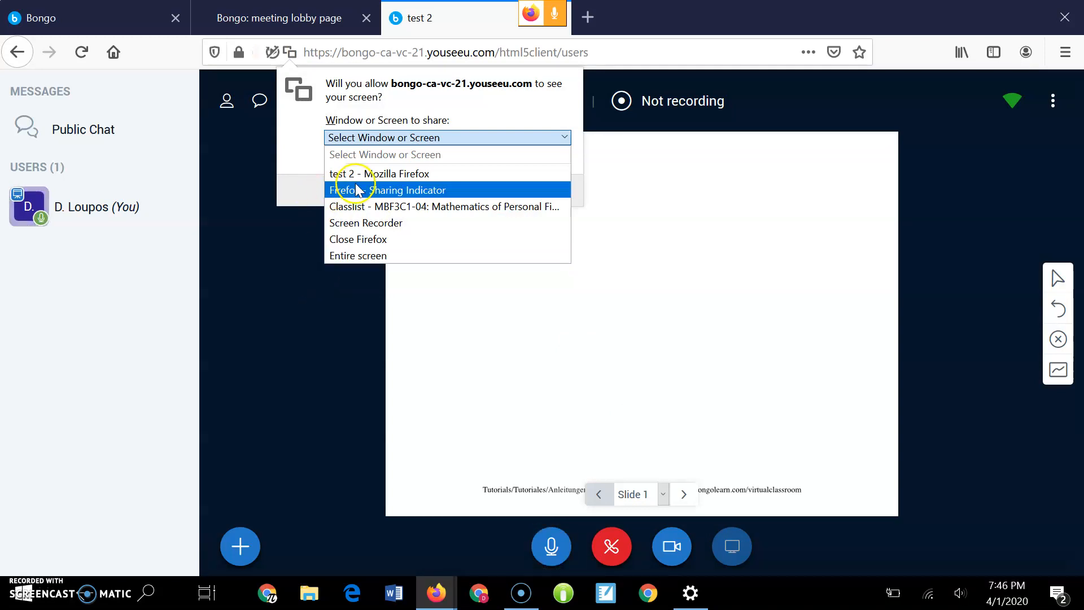
pyautogui.moveTo(366, 223)
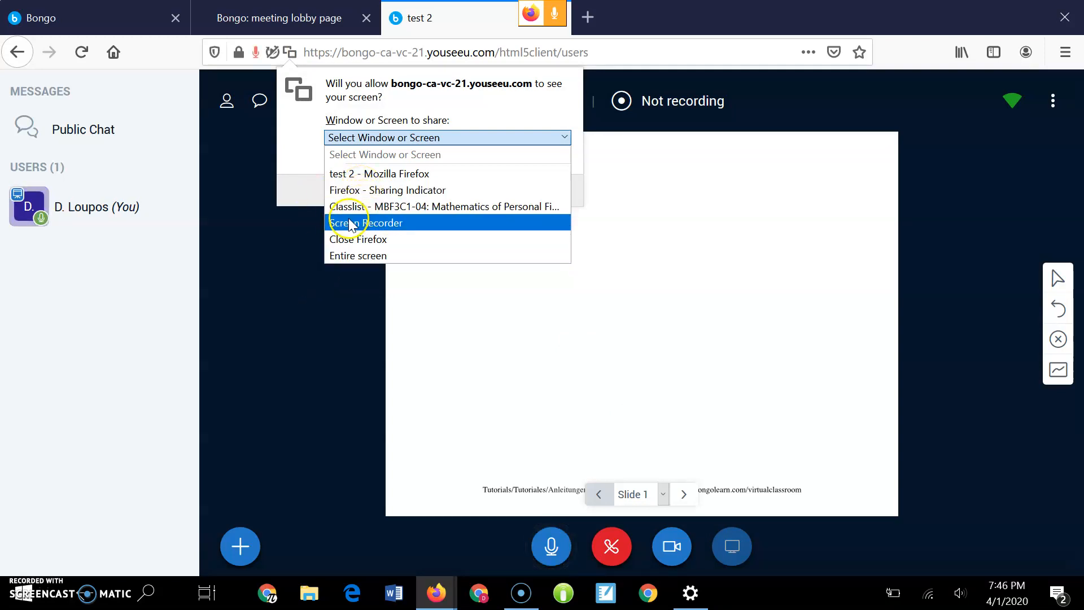
pyautogui.click(443, 206)
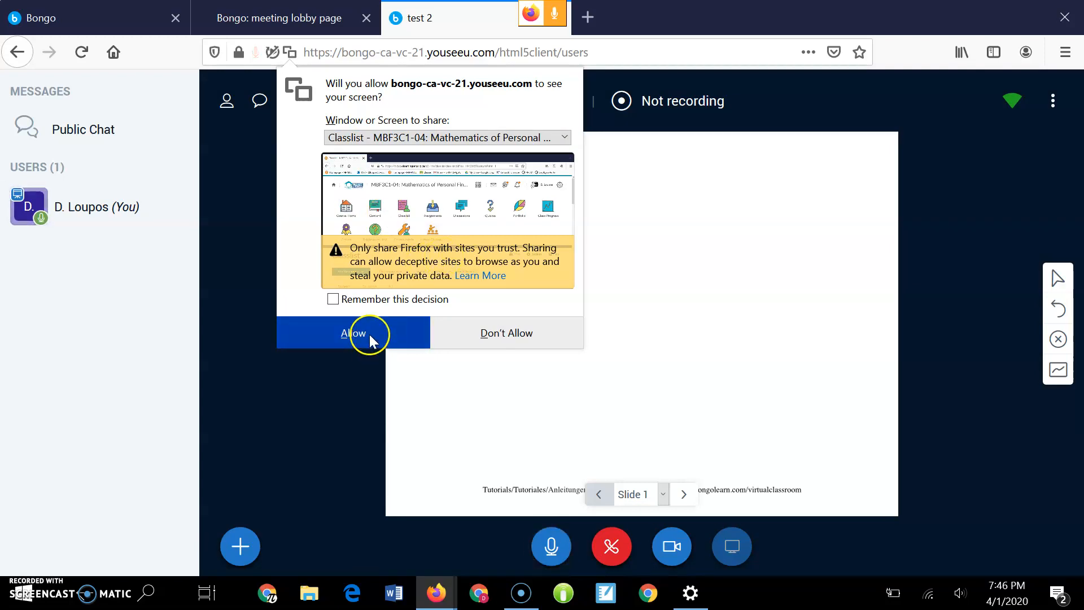
pyautogui.click(352, 332)
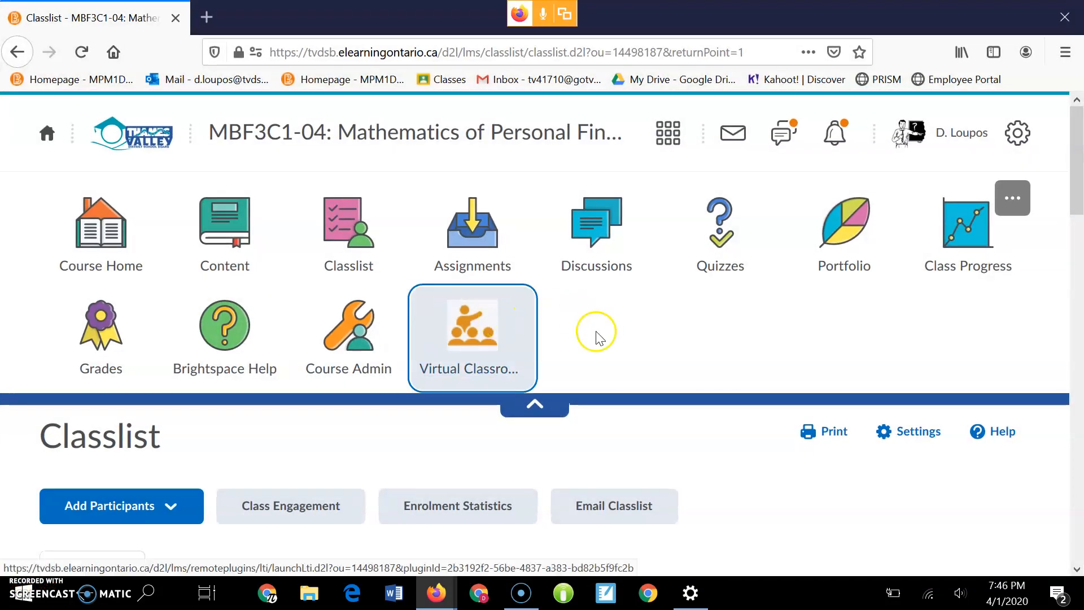
# Scroll down the shared Classlist page, then return to the Bongo meeting tab.
pyautogui.scroll(-3)
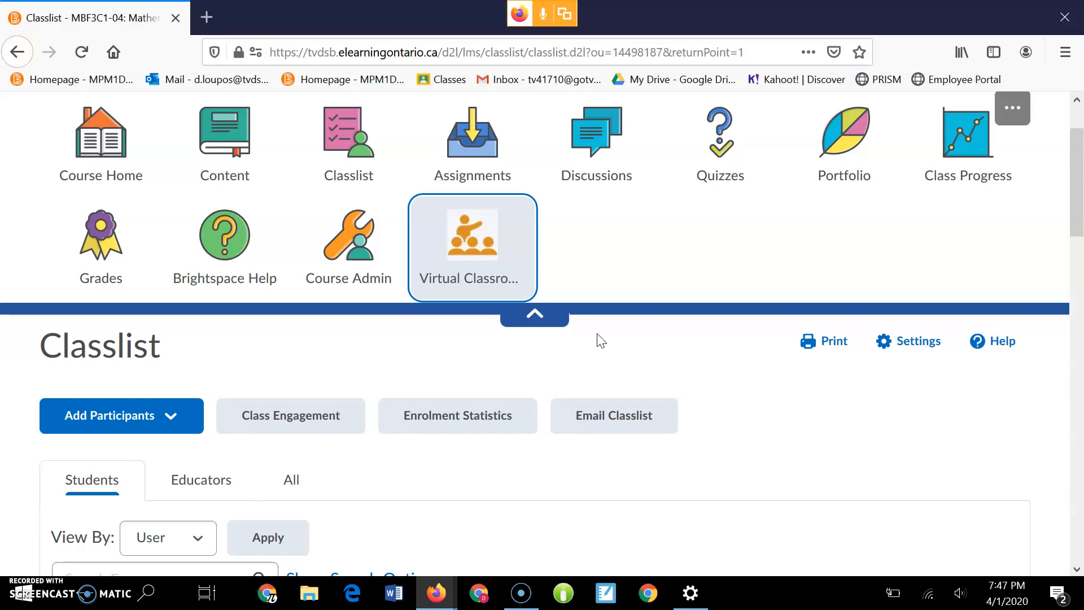
pyautogui.scroll(-3)
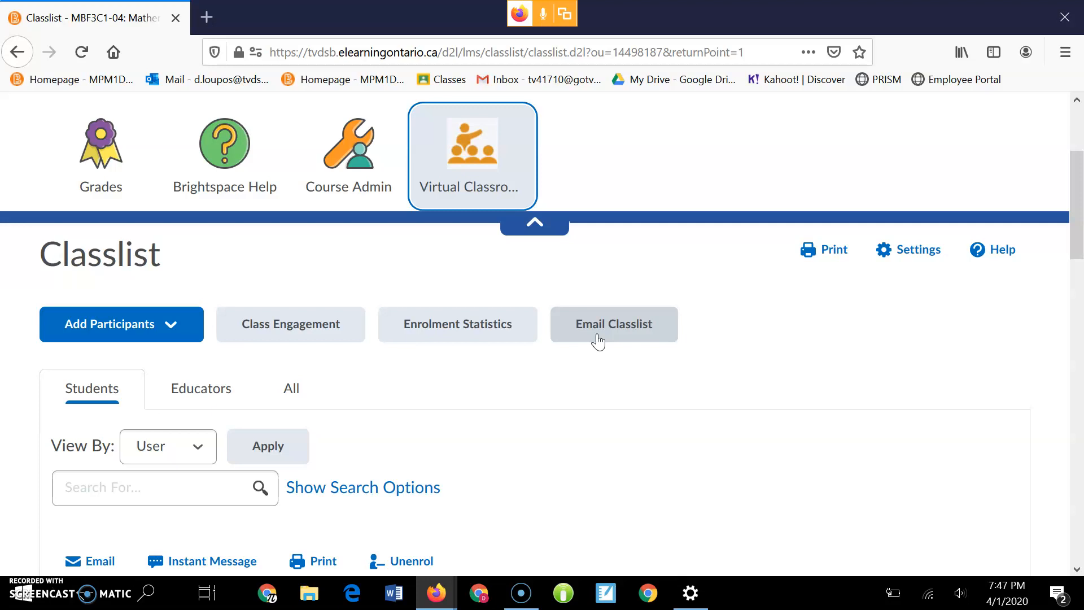
pyautogui.moveTo(540, 283)
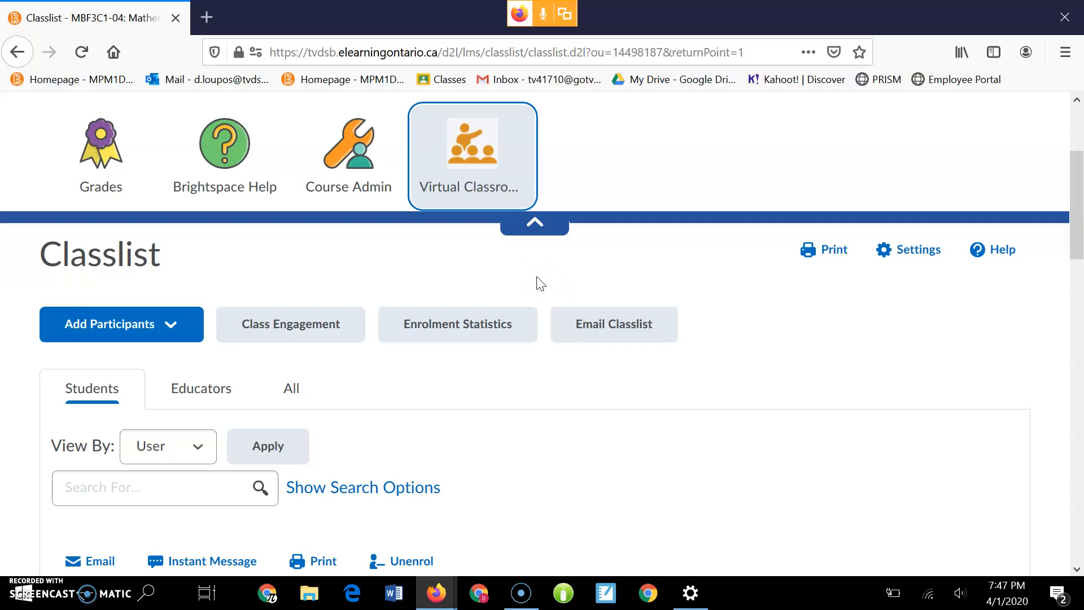
pyautogui.moveTo(529, 27)
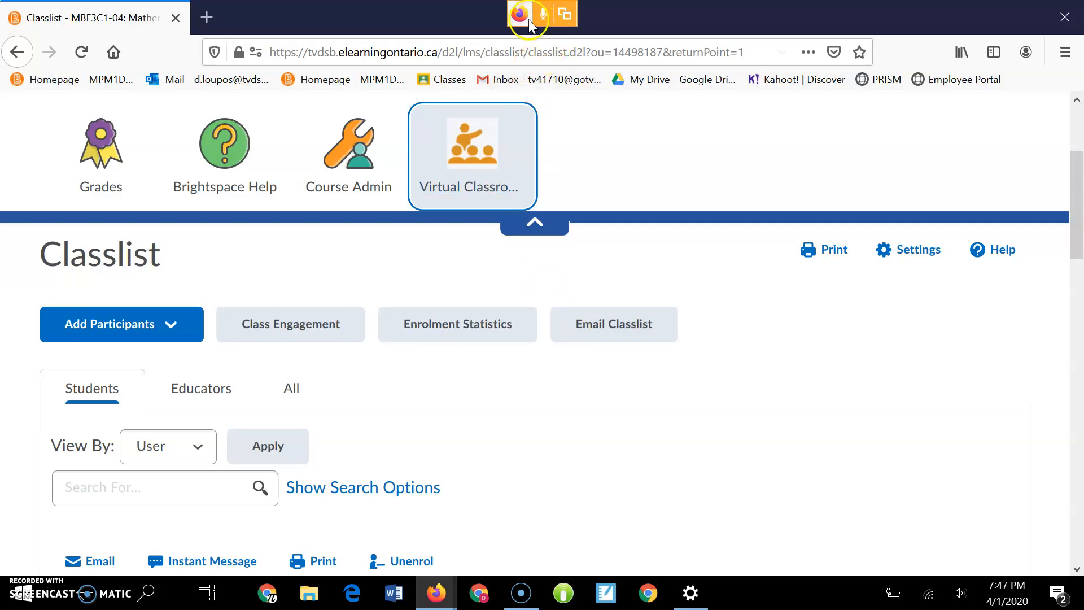
pyautogui.moveTo(527, 17)
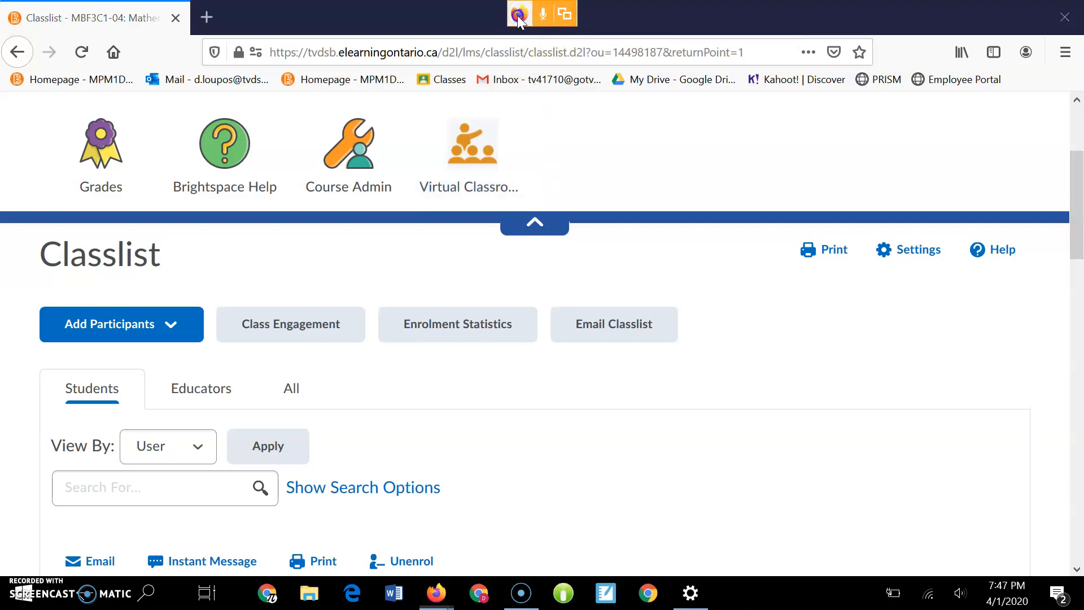
pyautogui.click(418, 18)
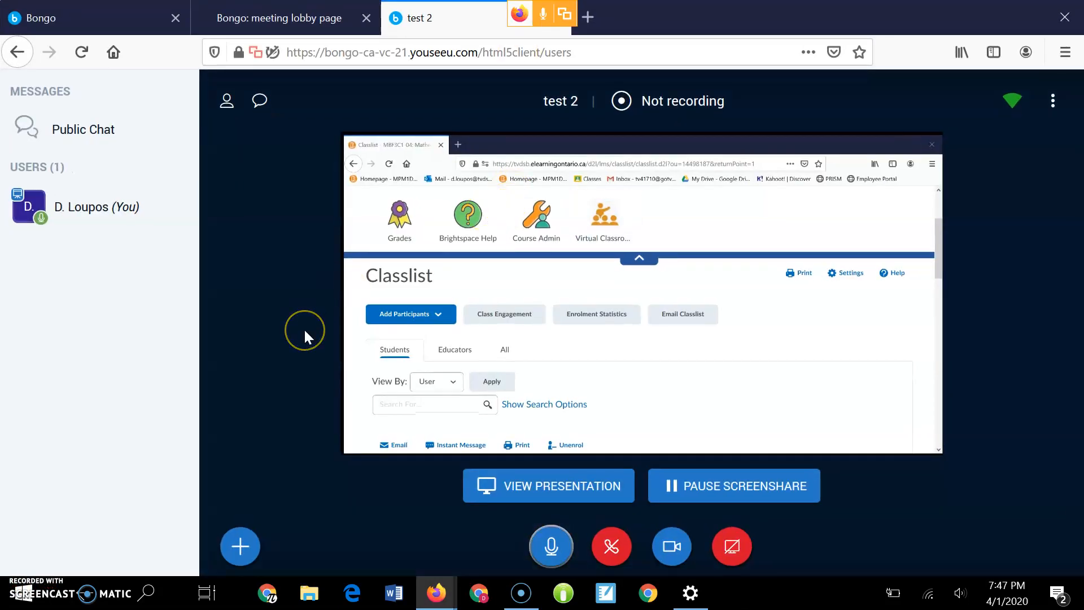
pyautogui.moveTo(308, 338)
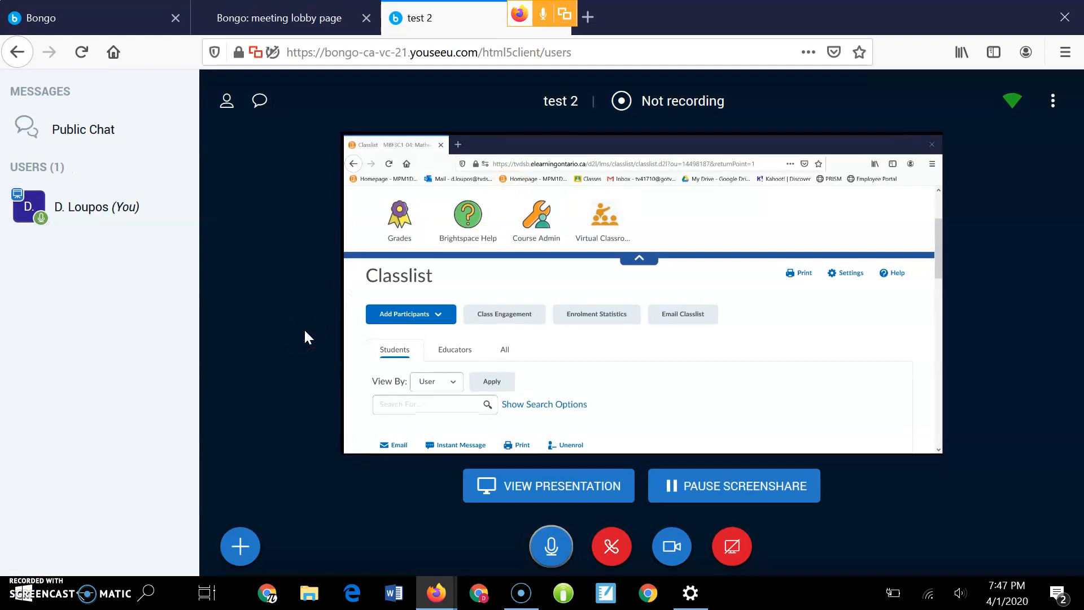
pyautogui.moveTo(468, 498)
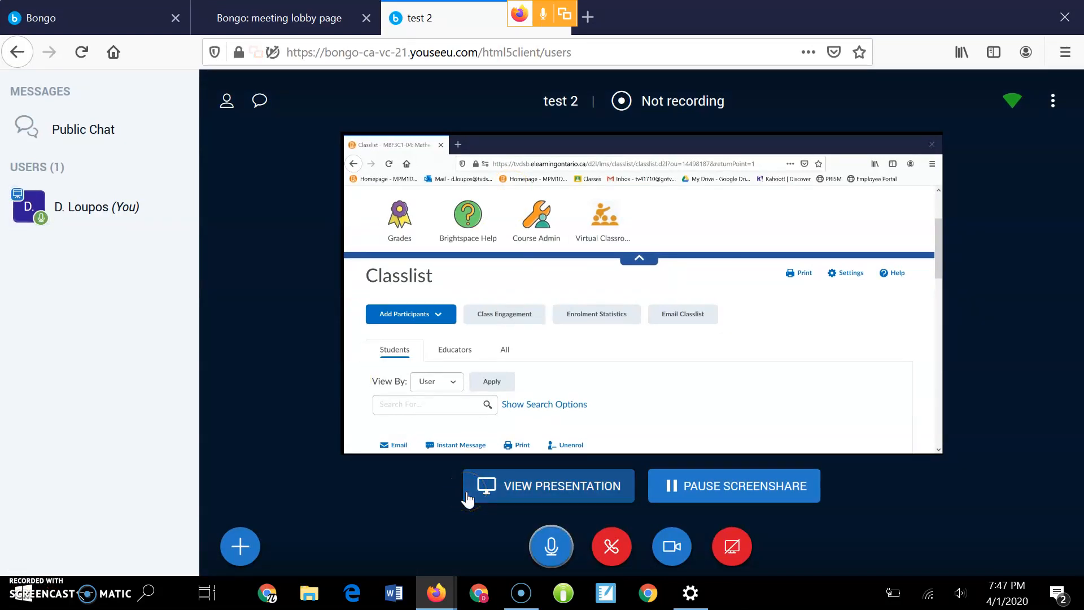
pyautogui.moveTo(723, 549)
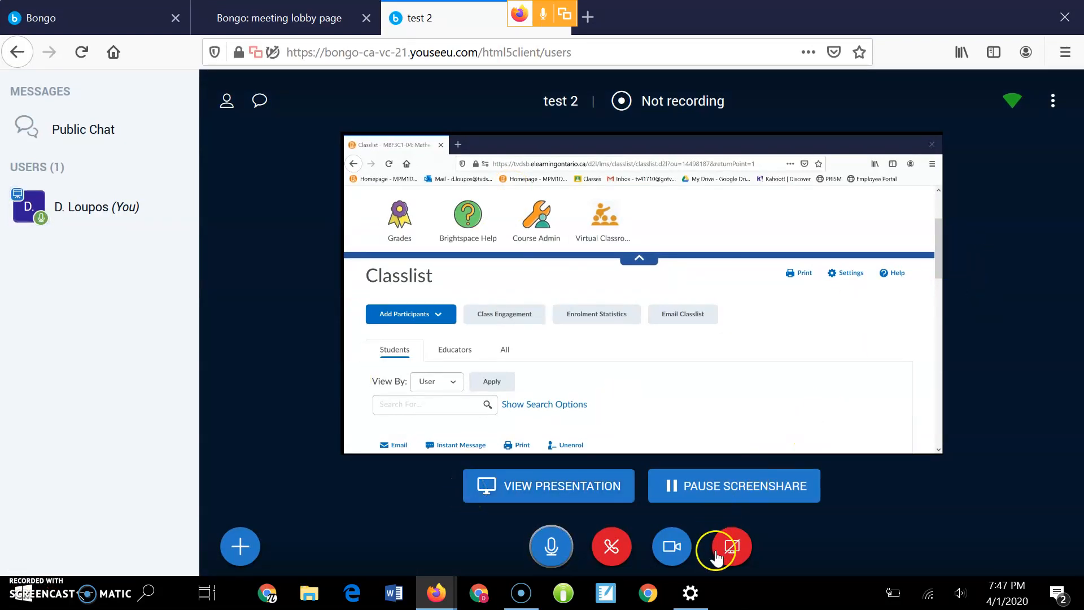
# Stop the screenshare to bring back the blank presentation slide.
pyautogui.click(722, 546)
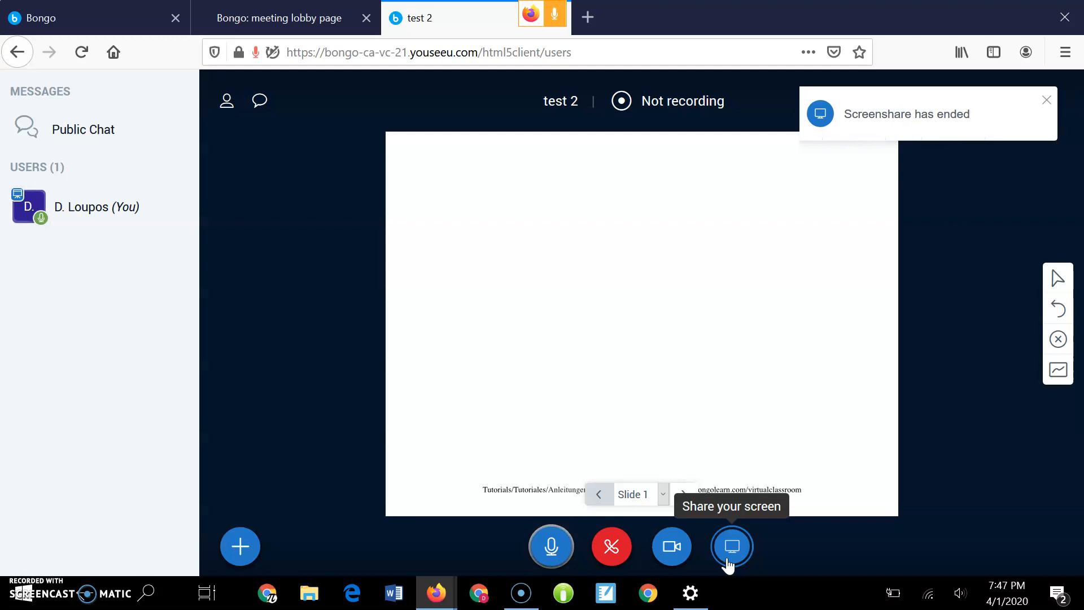
# With the pencil tool, draw an oval enclosing a zigzag on the test 2 slide.
pyautogui.click(1046, 99)
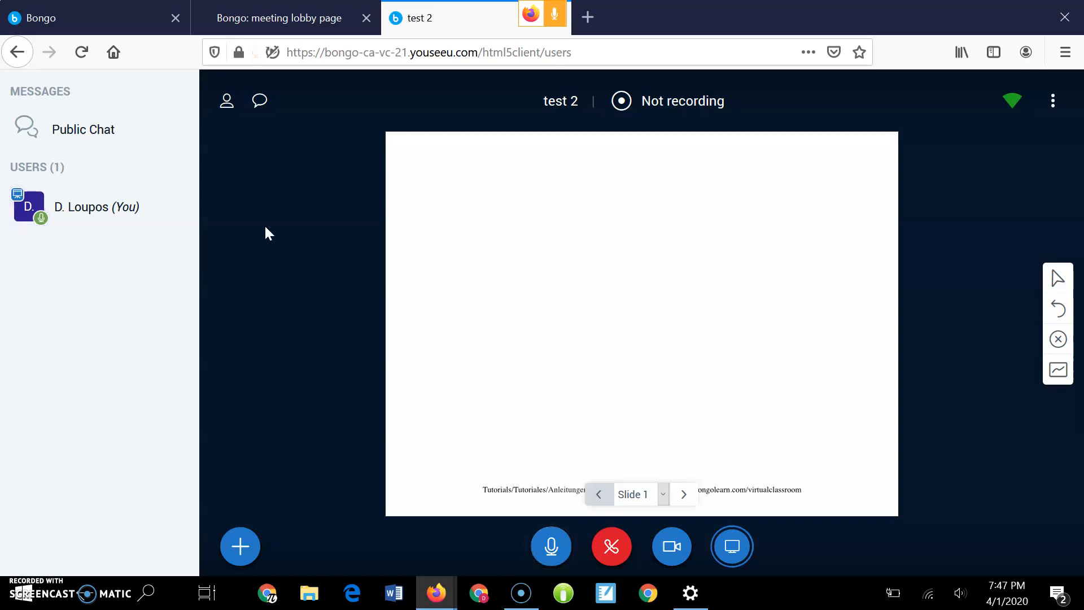
pyautogui.click(590, 299)
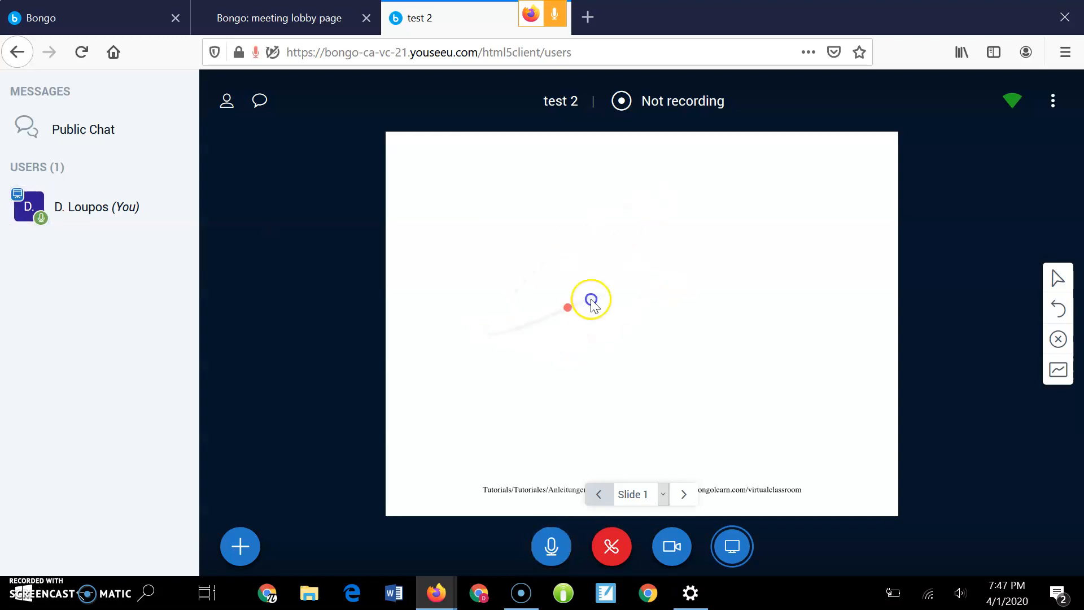
pyautogui.click(1057, 278)
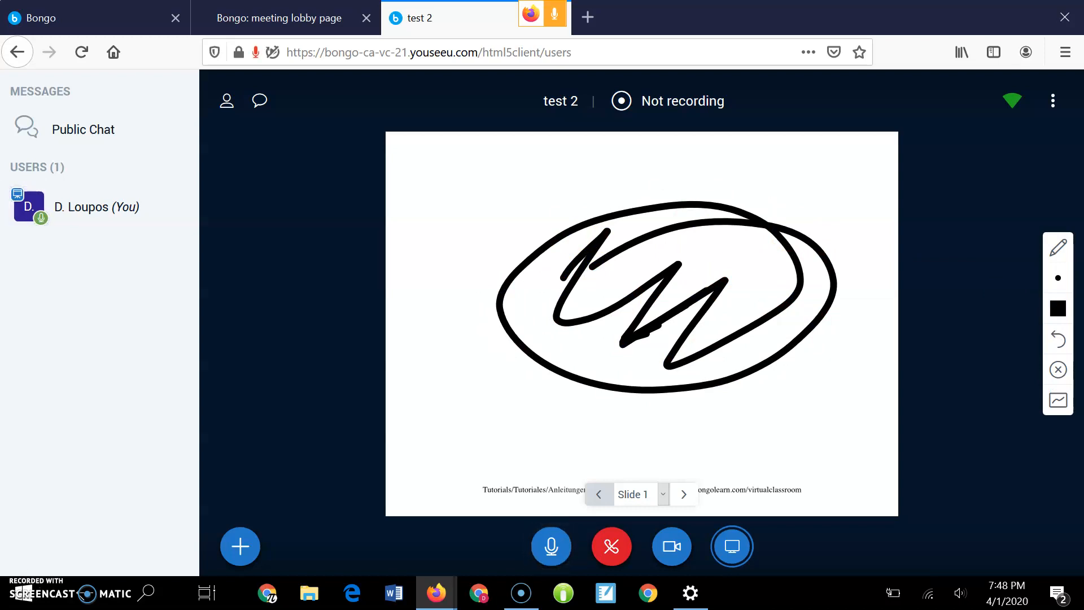
pyautogui.moveTo(38, 538)
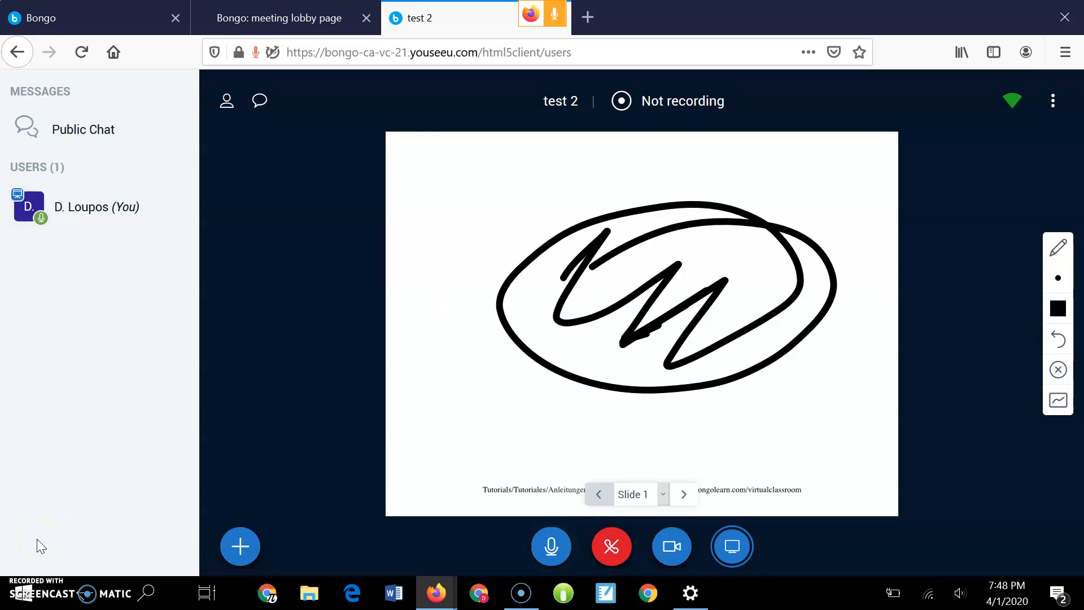
pyautogui.moveTo(47, 553)
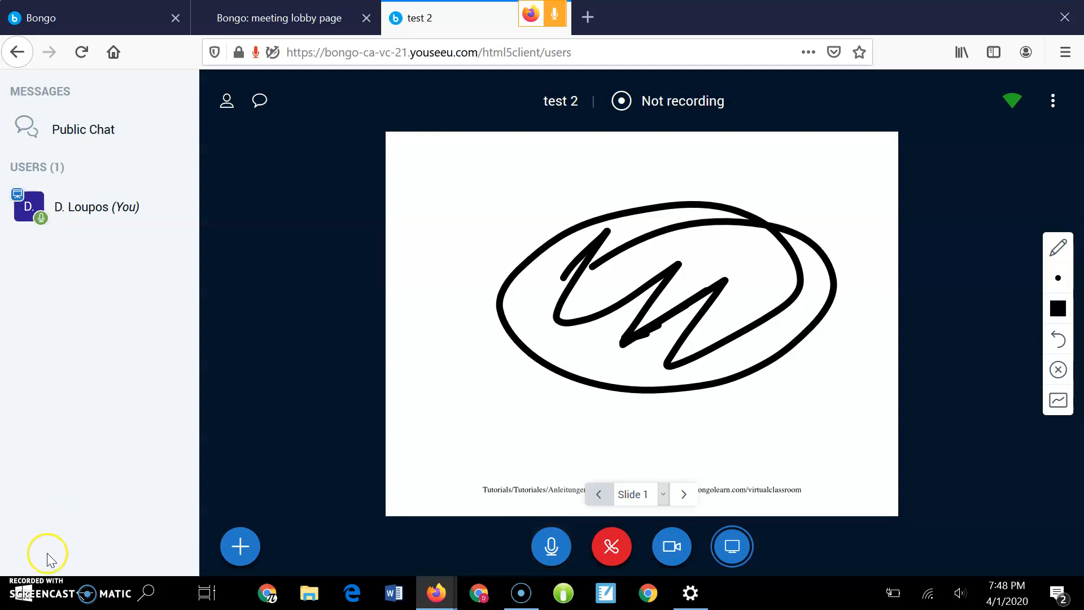